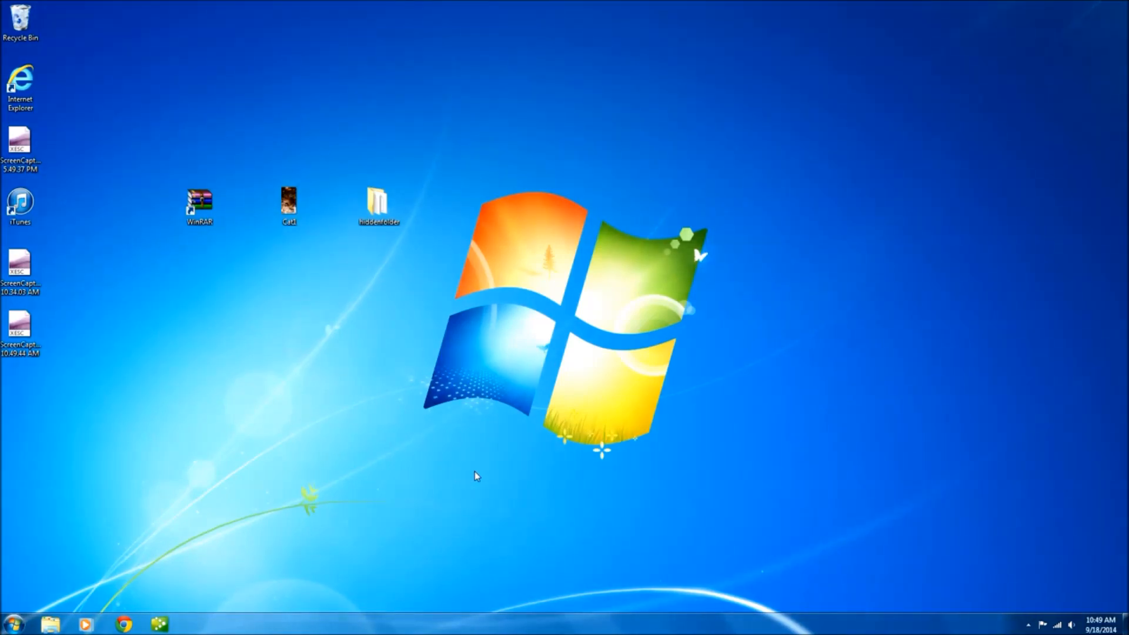
mouse_move(448, 455)
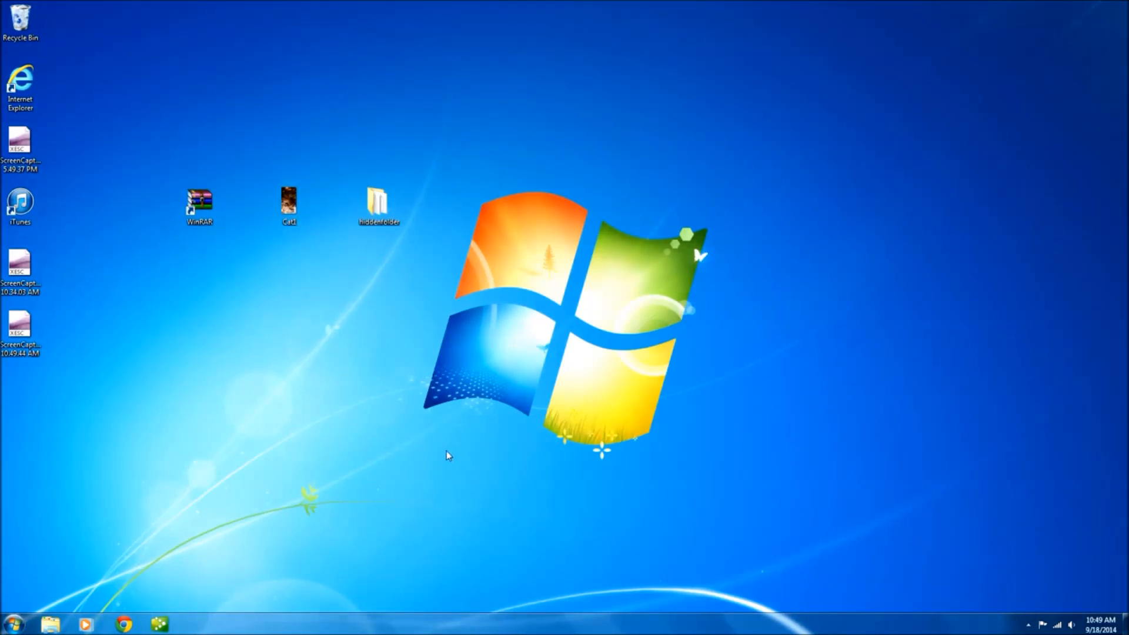
mouse_move(205, 254)
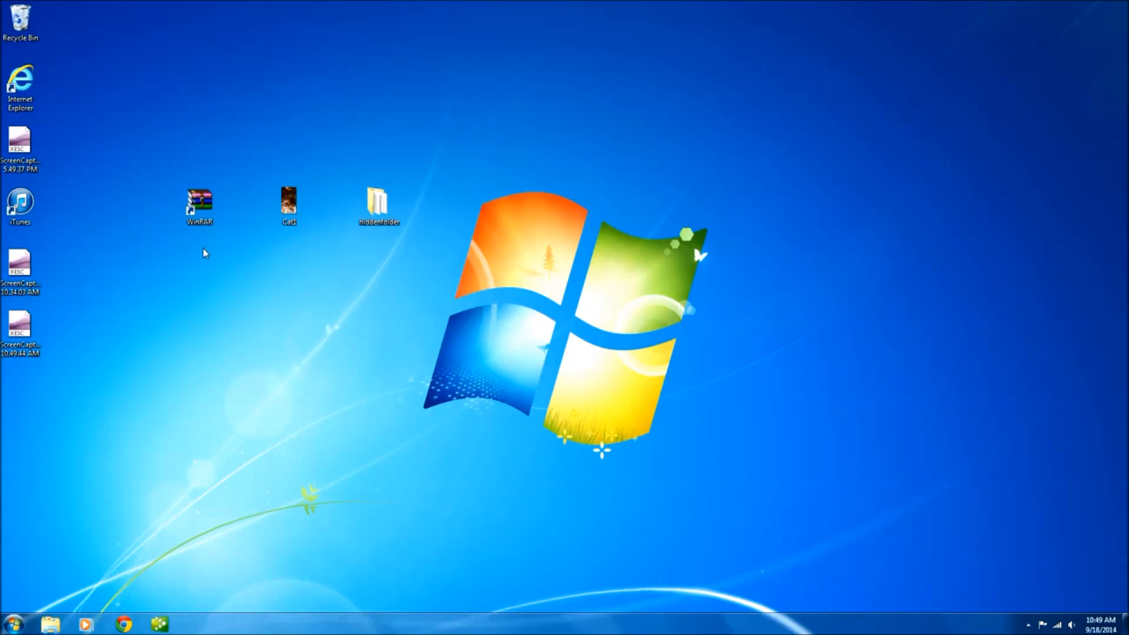
Step: Inspect the contents of the hiddenfolder folder on the desktop and close it
click(199, 204)
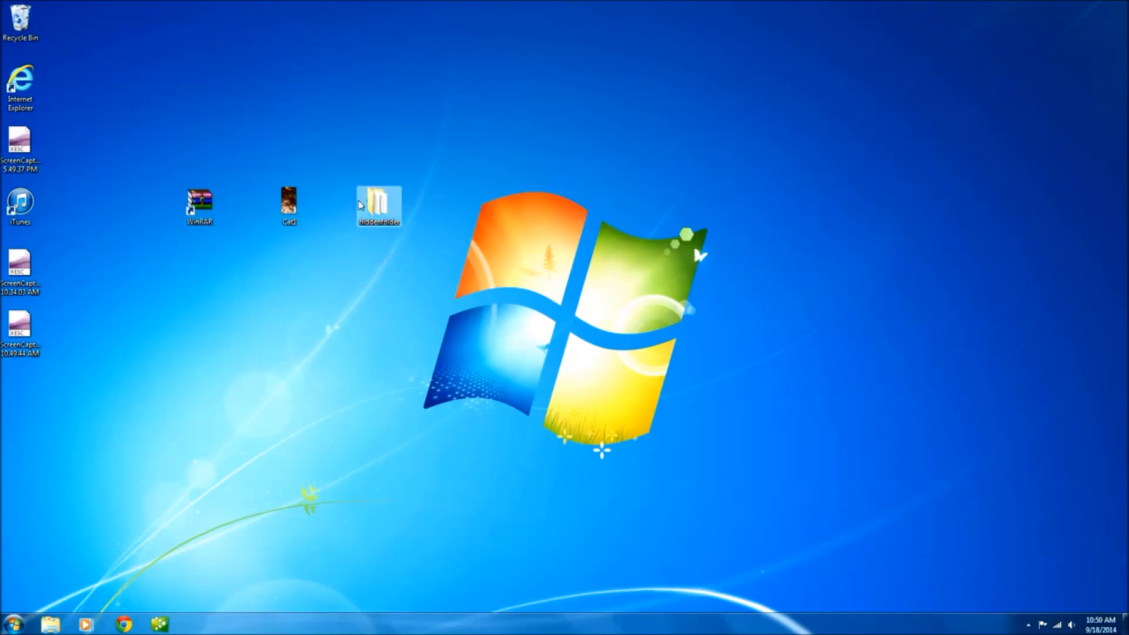
double_click(377, 204)
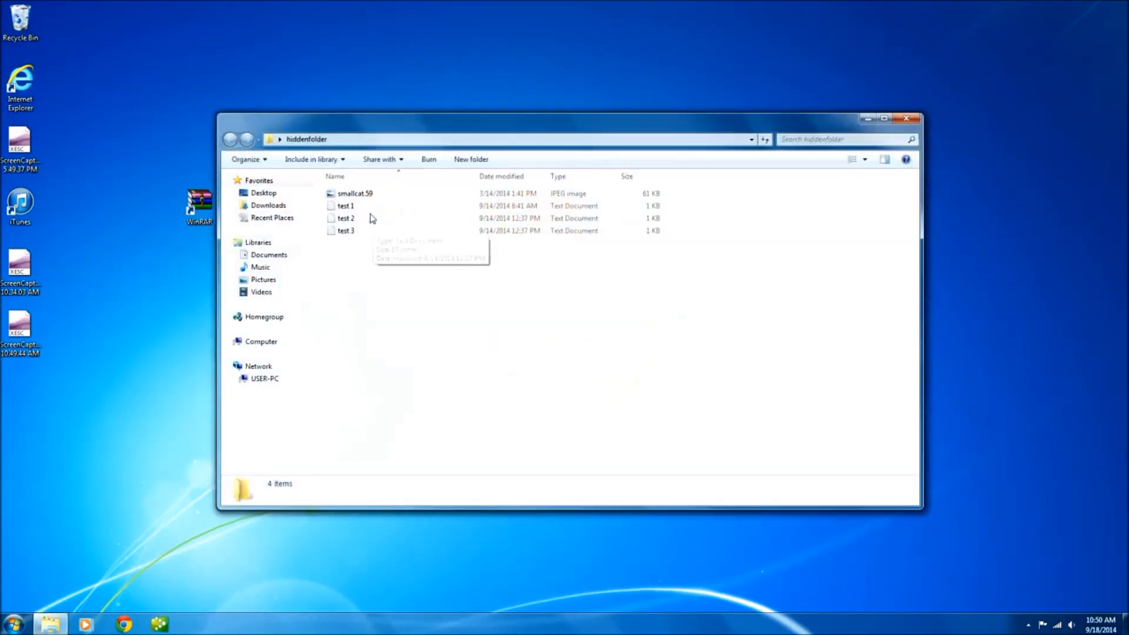
mouse_move(481, 221)
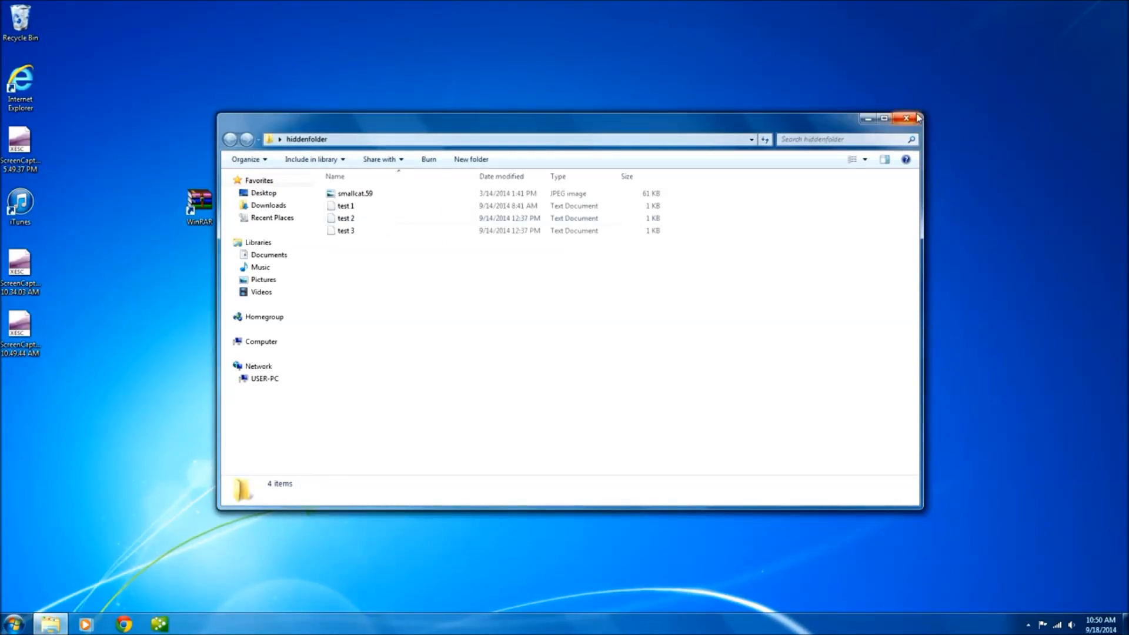
click(906, 118)
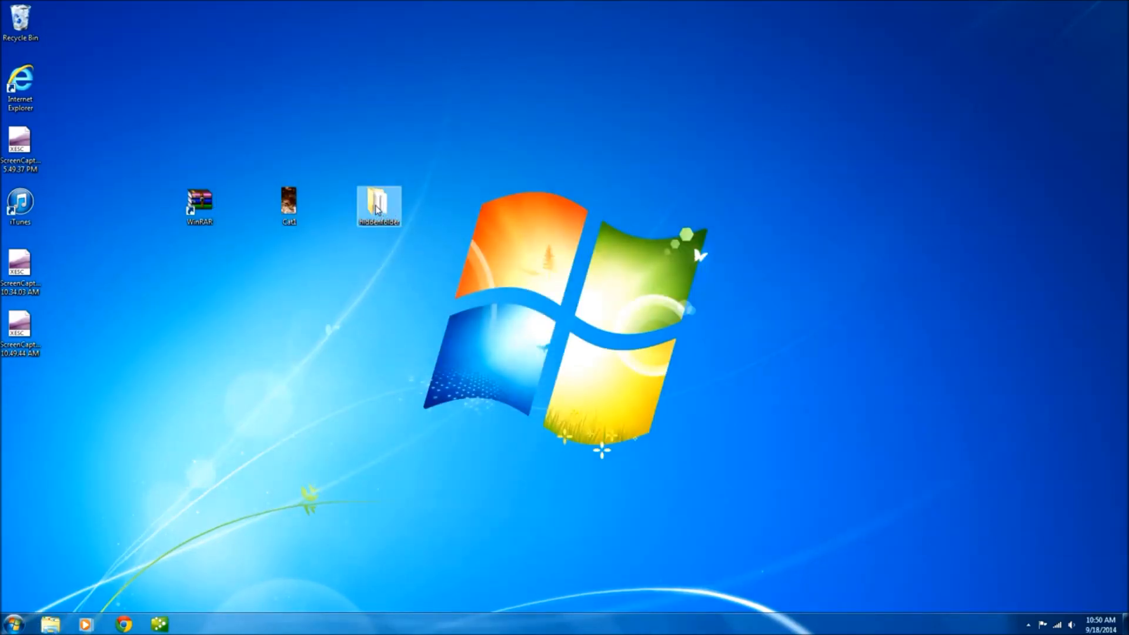
Step: Pack hiddenfolder into a ZIP archive hiddenfolder.zip and place it in the folder's old spot
right_click(378, 205)
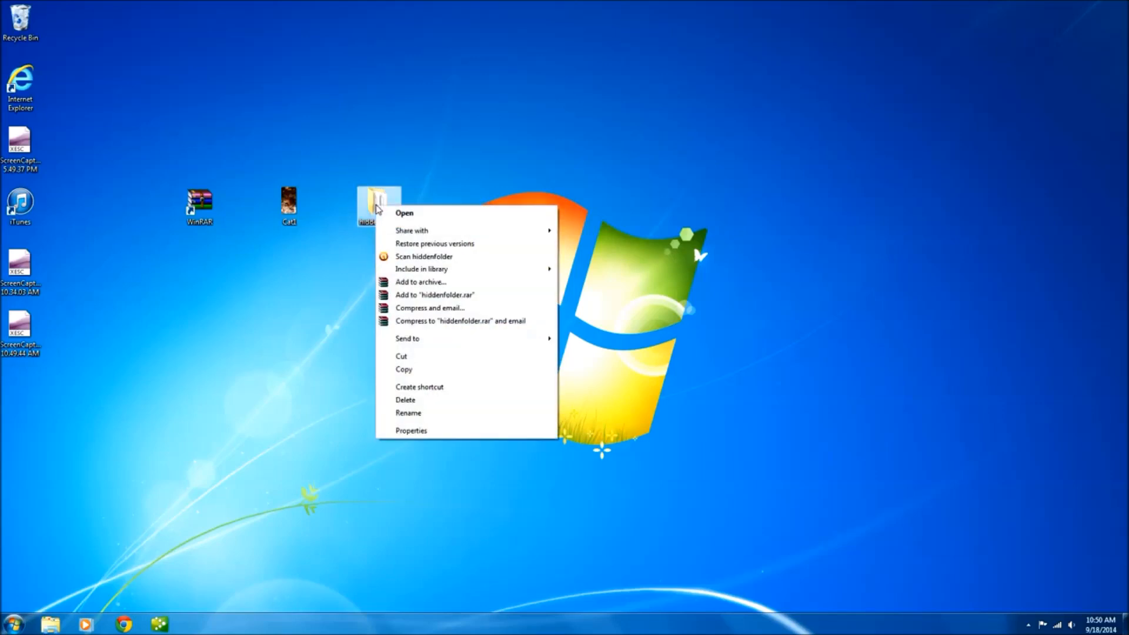
click(421, 281)
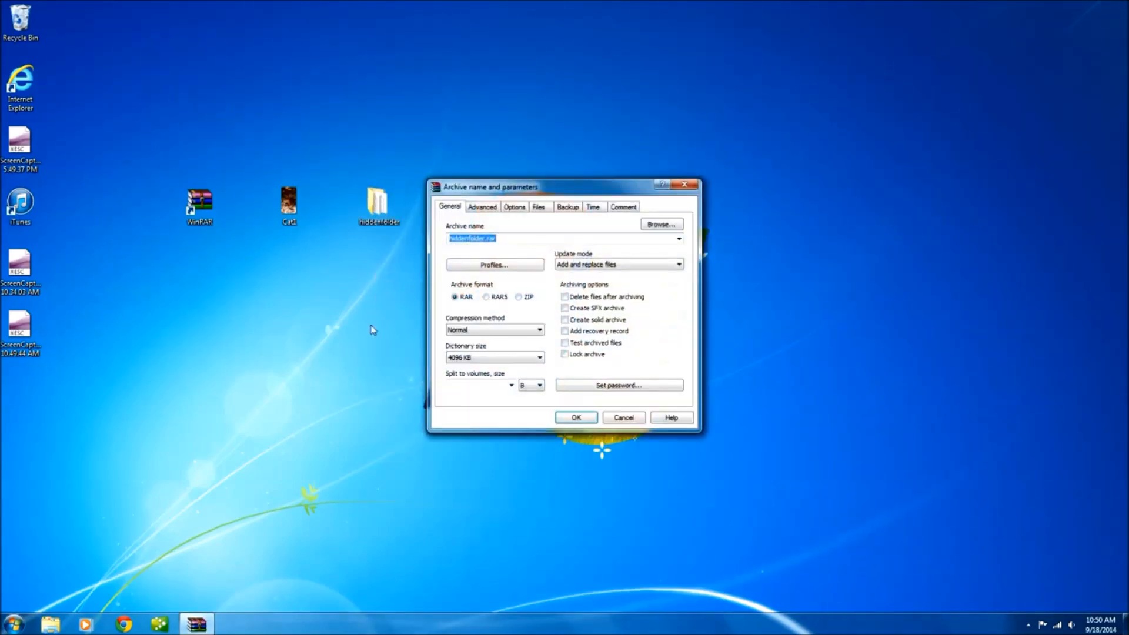
click(519, 296)
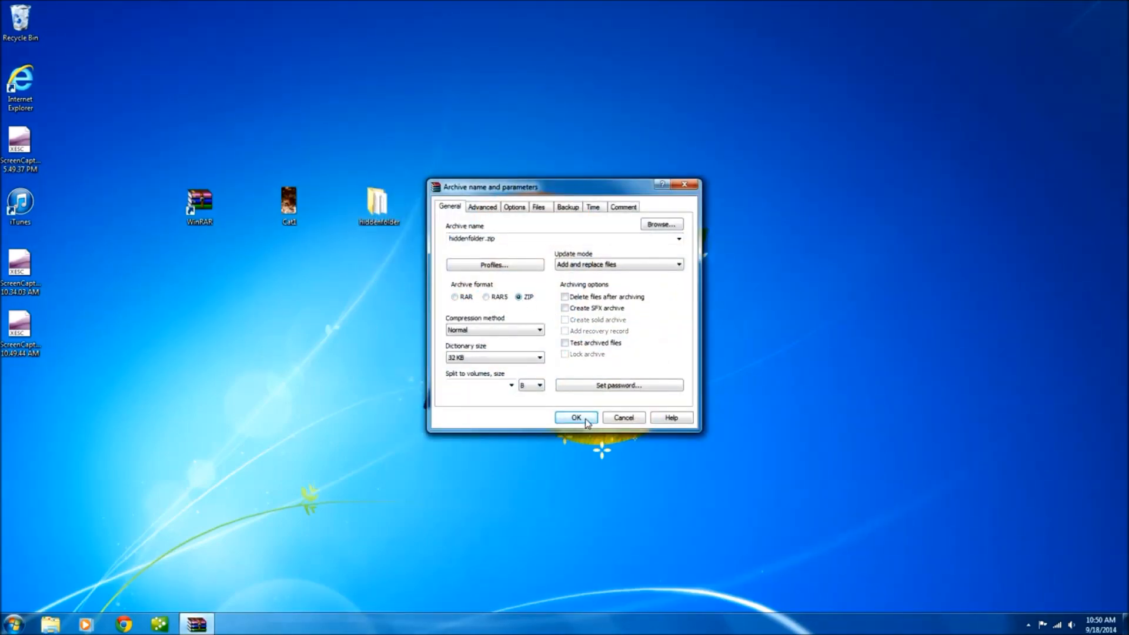
click(575, 417)
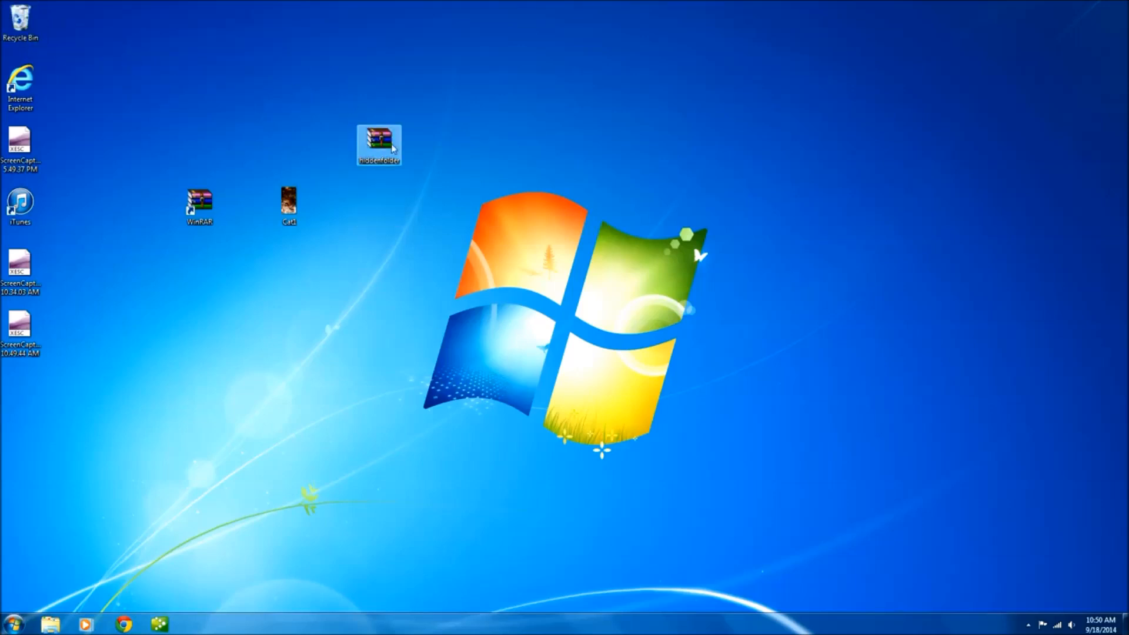
drag(379, 144, 378, 204)
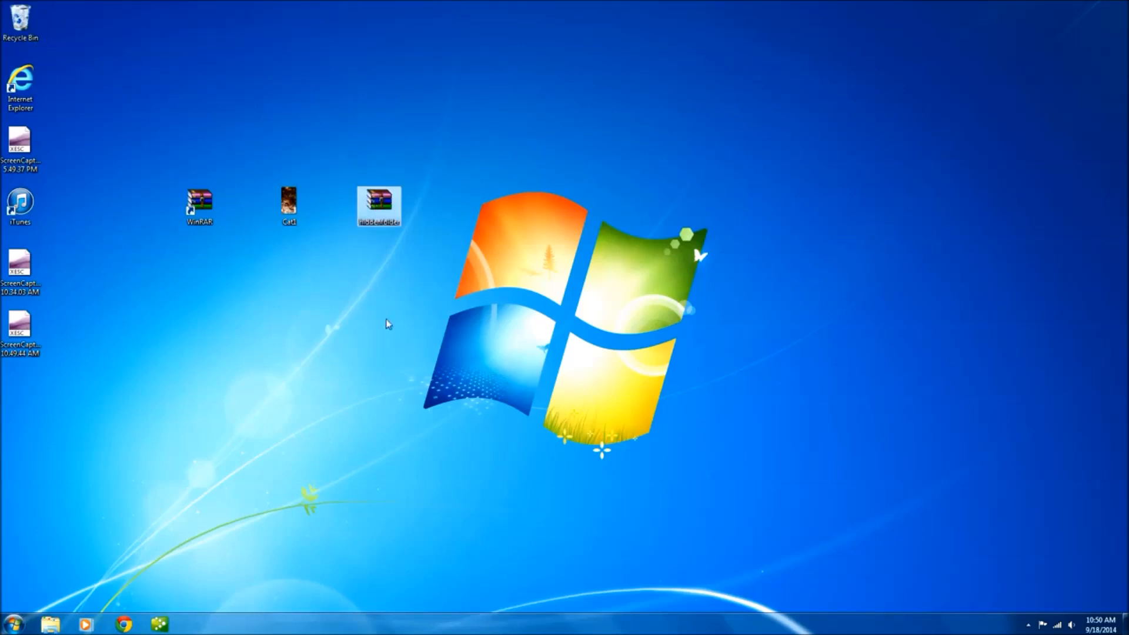
mouse_move(59, 568)
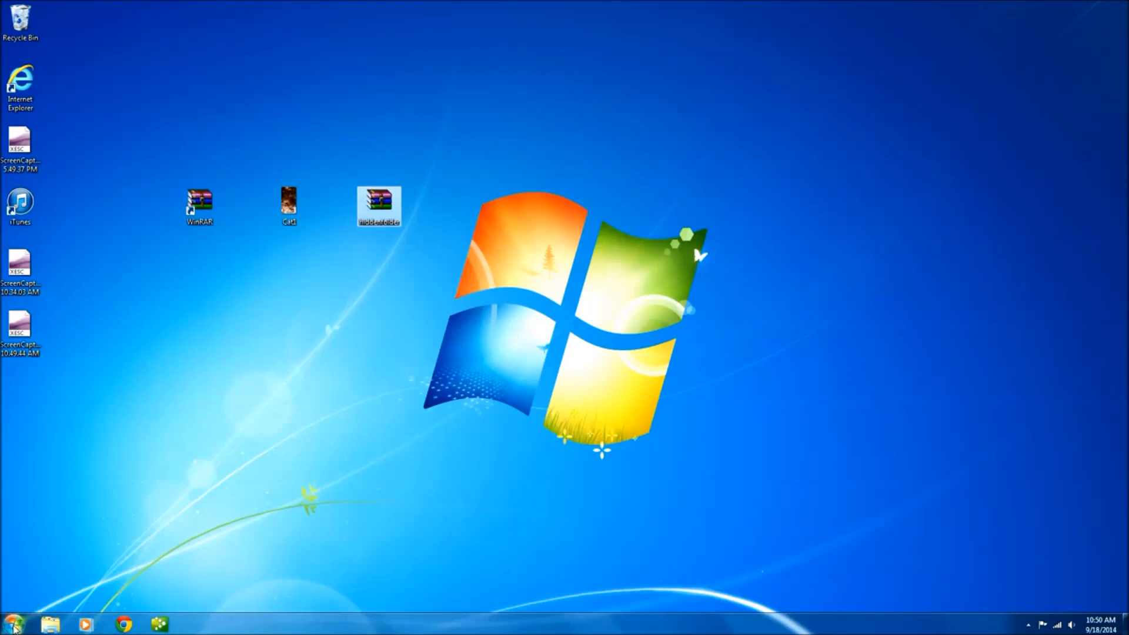
Step: Launch a Command Prompt window from the Start menu search
click(12, 623)
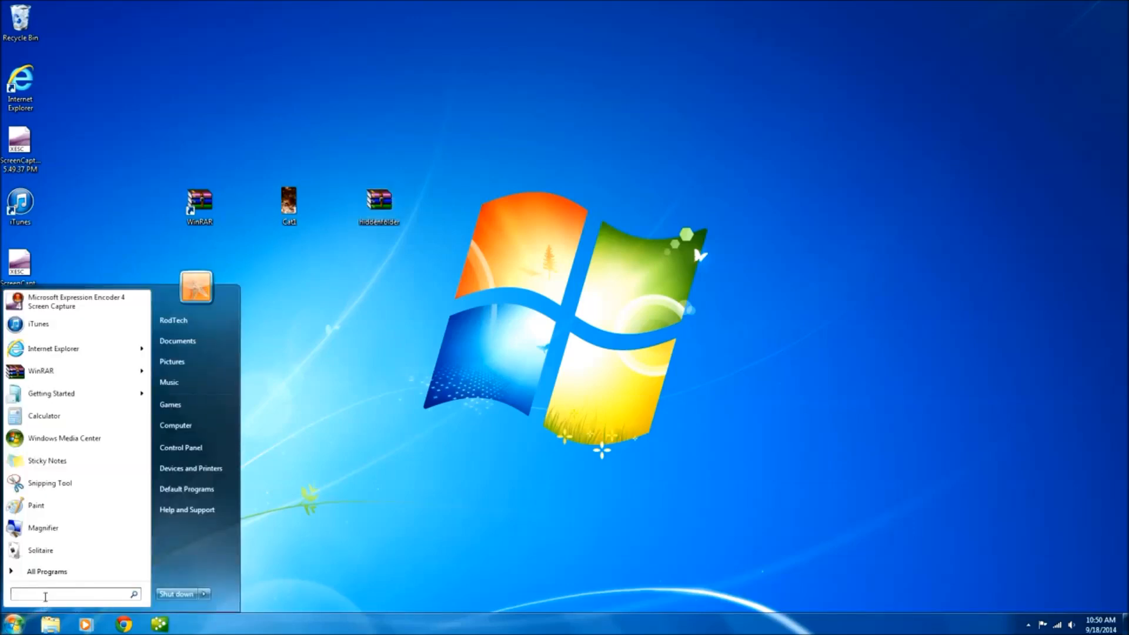
text(c)
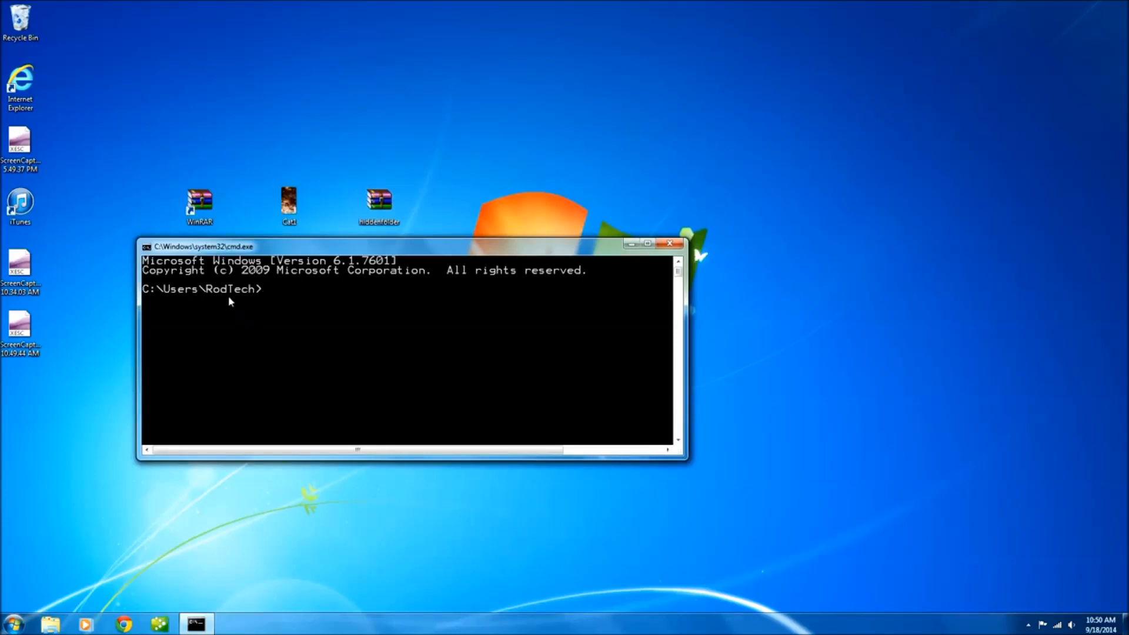
mouse_move(481, 98)
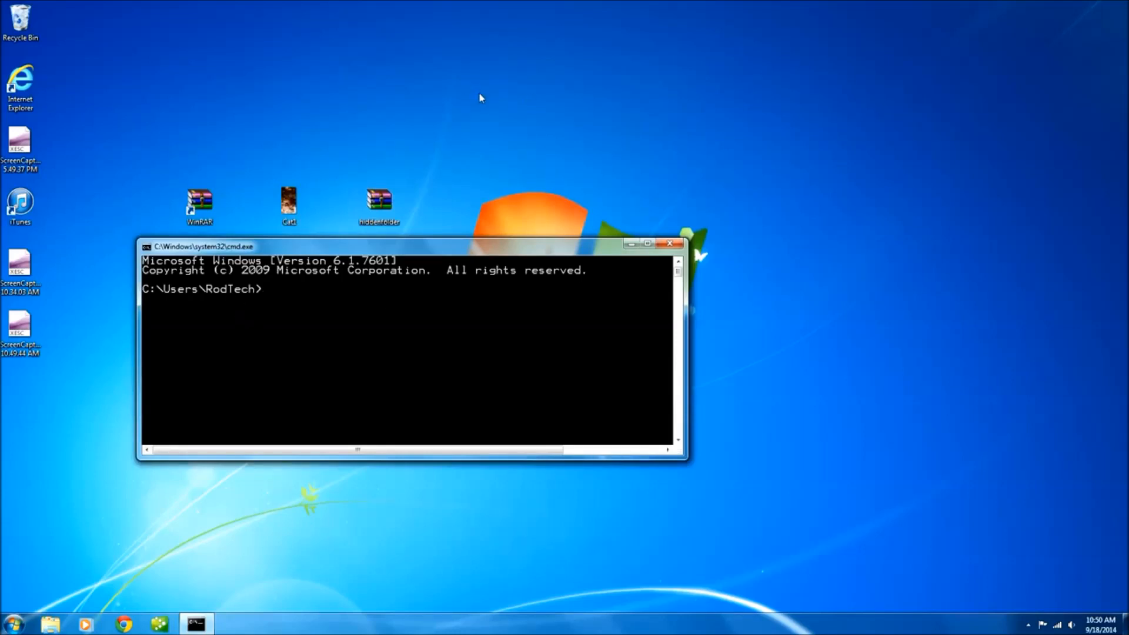
mouse_move(242, 293)
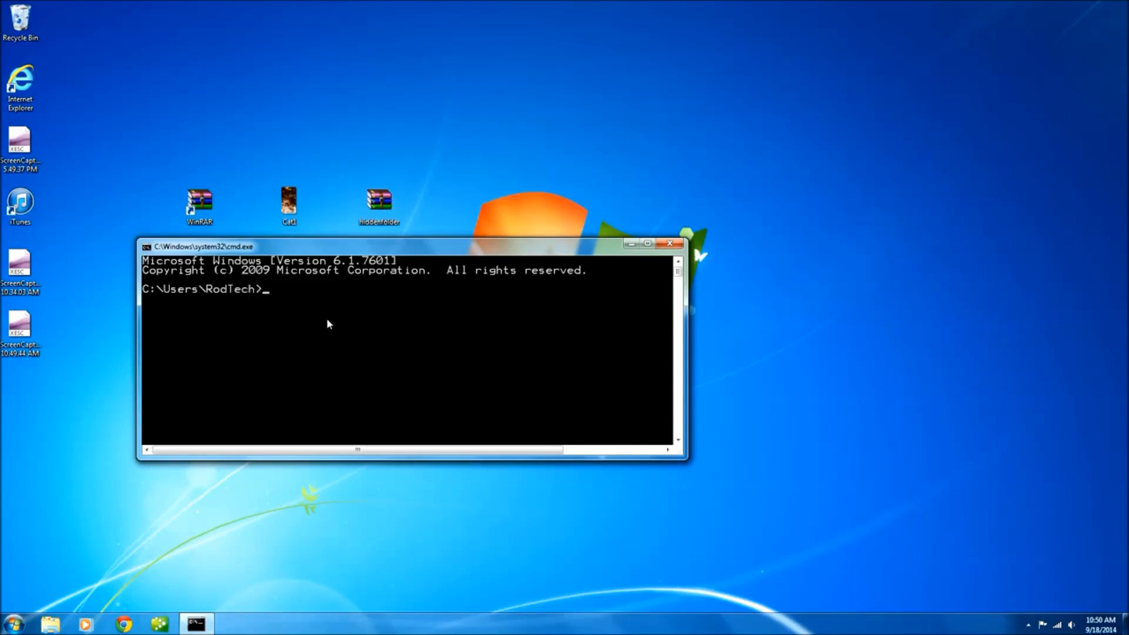
Step: Change the working directory to the Desktop with cd desktop
text(cd)
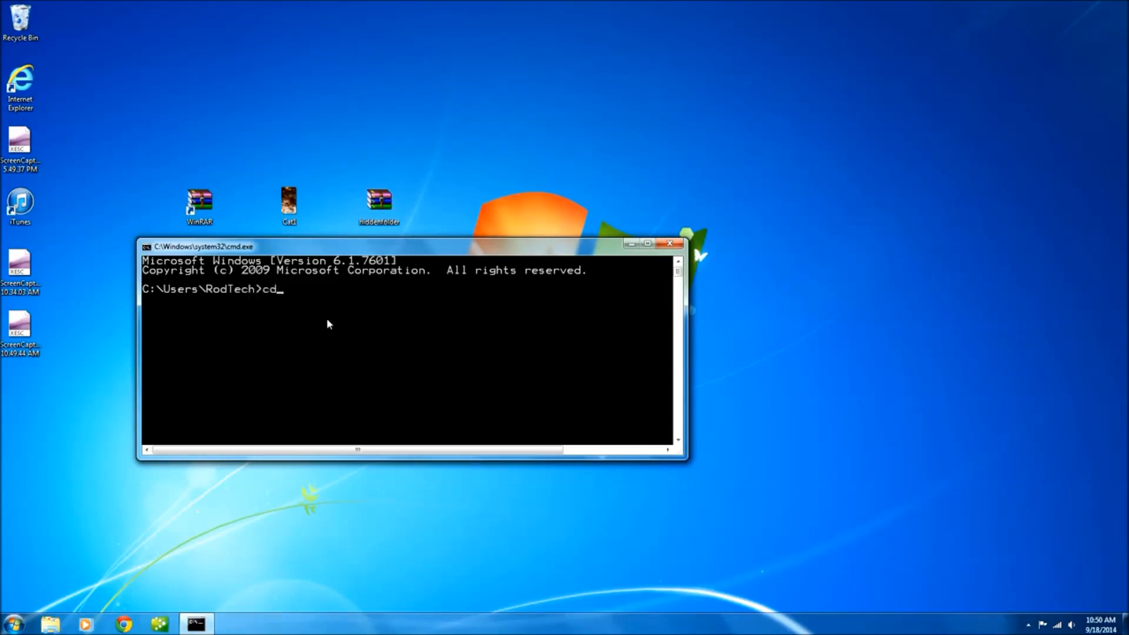
text(des)
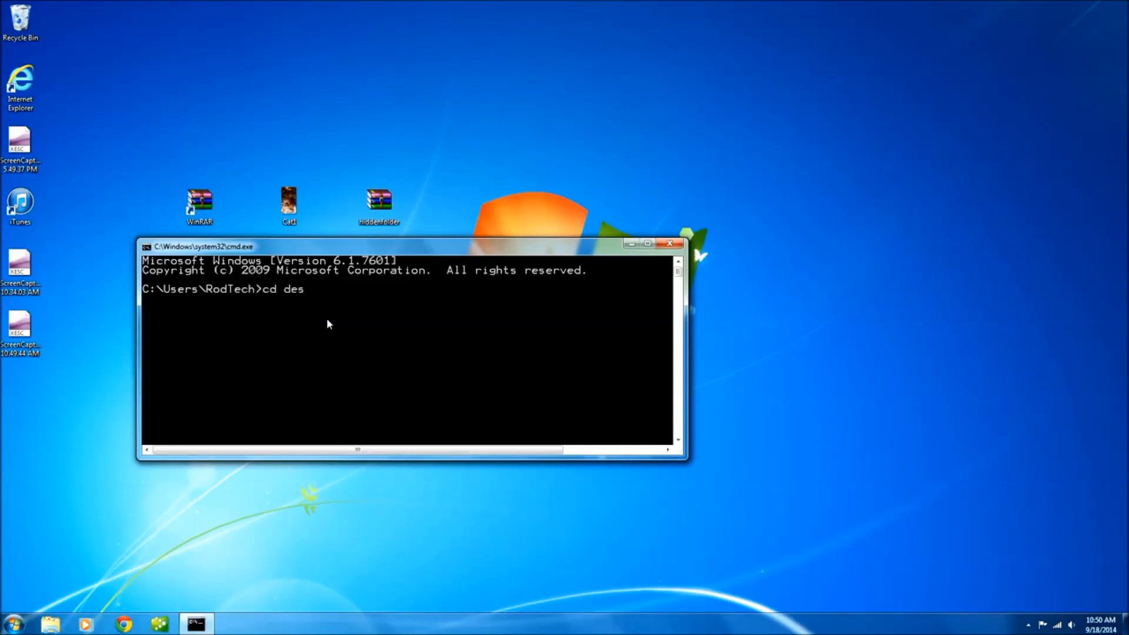
text(ktop)
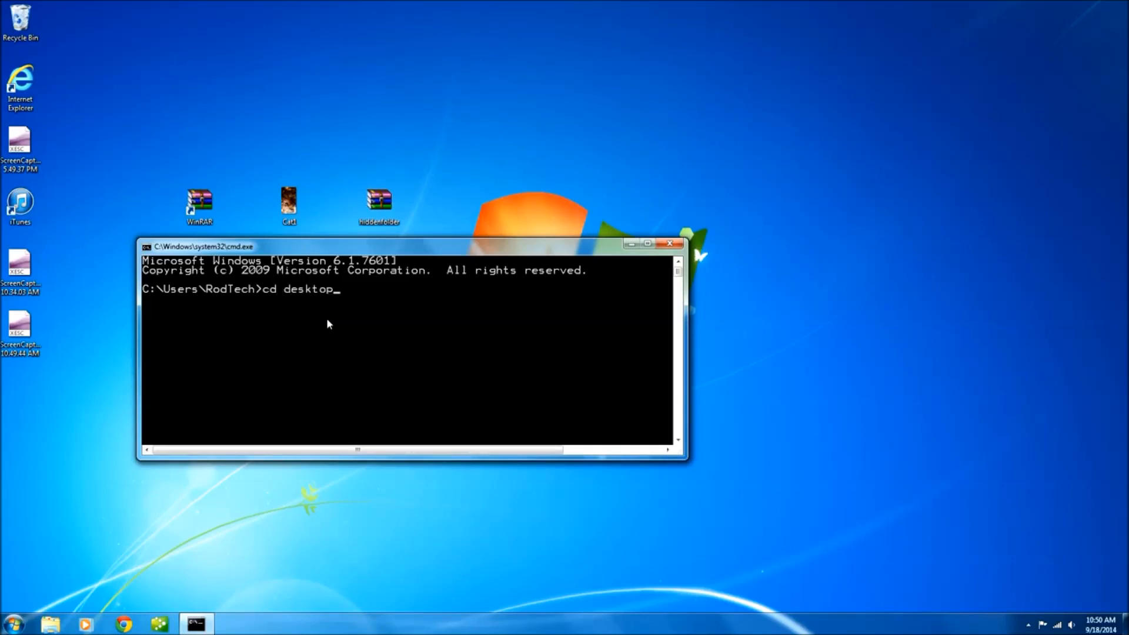
key(Return)
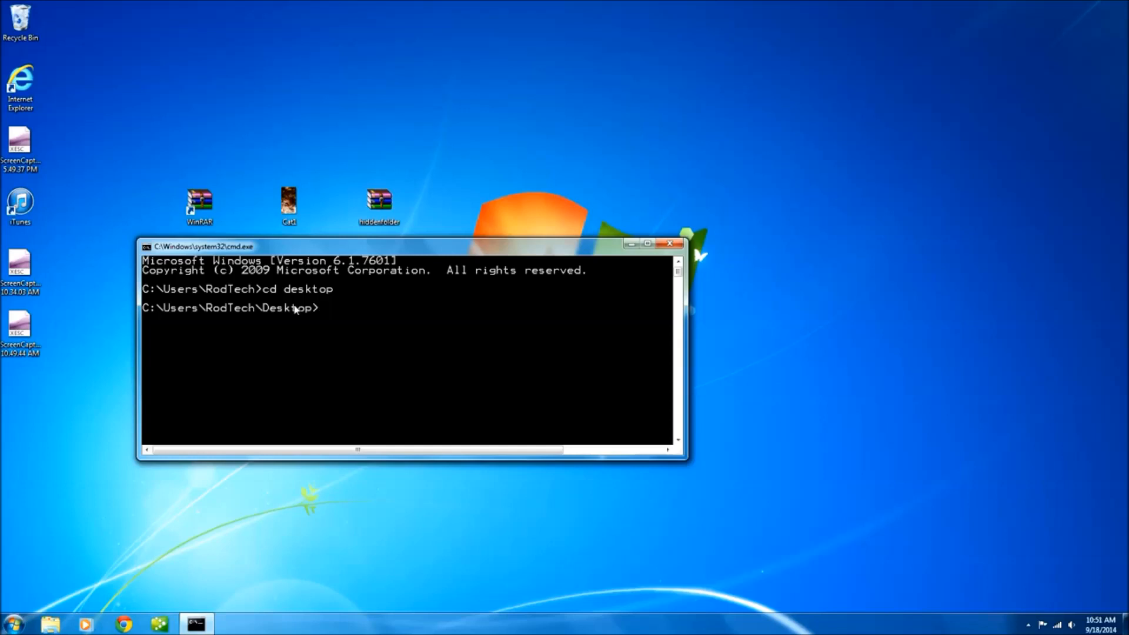
click(289, 201)
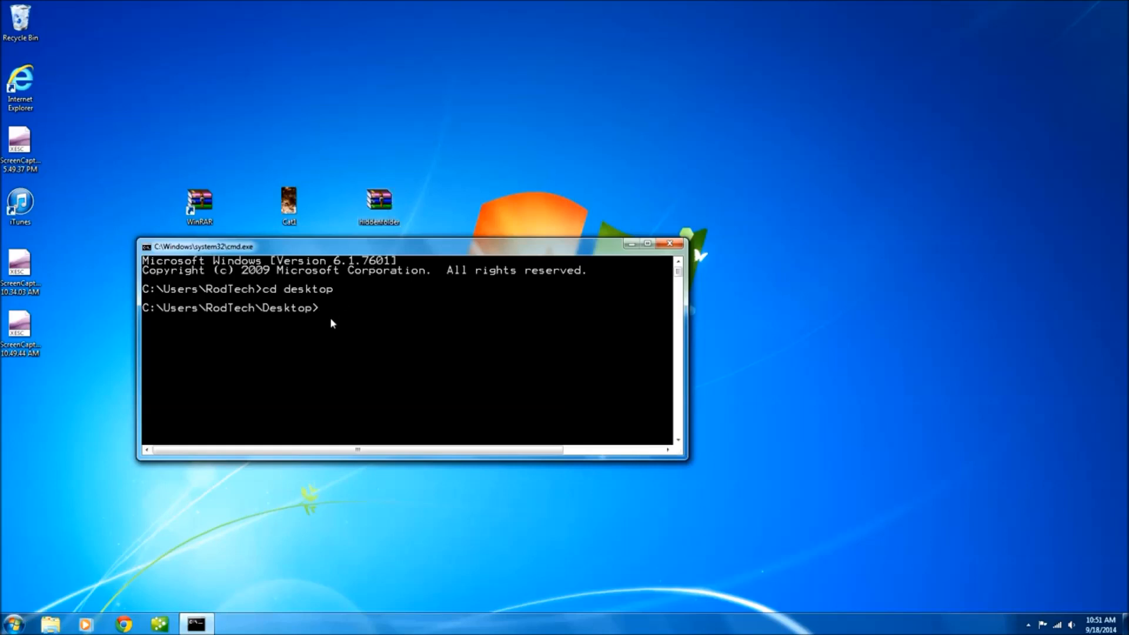
Step: Enter copy /b with cat1.jpg+hiddenfolder.zip as the source files to merge
text(cop)
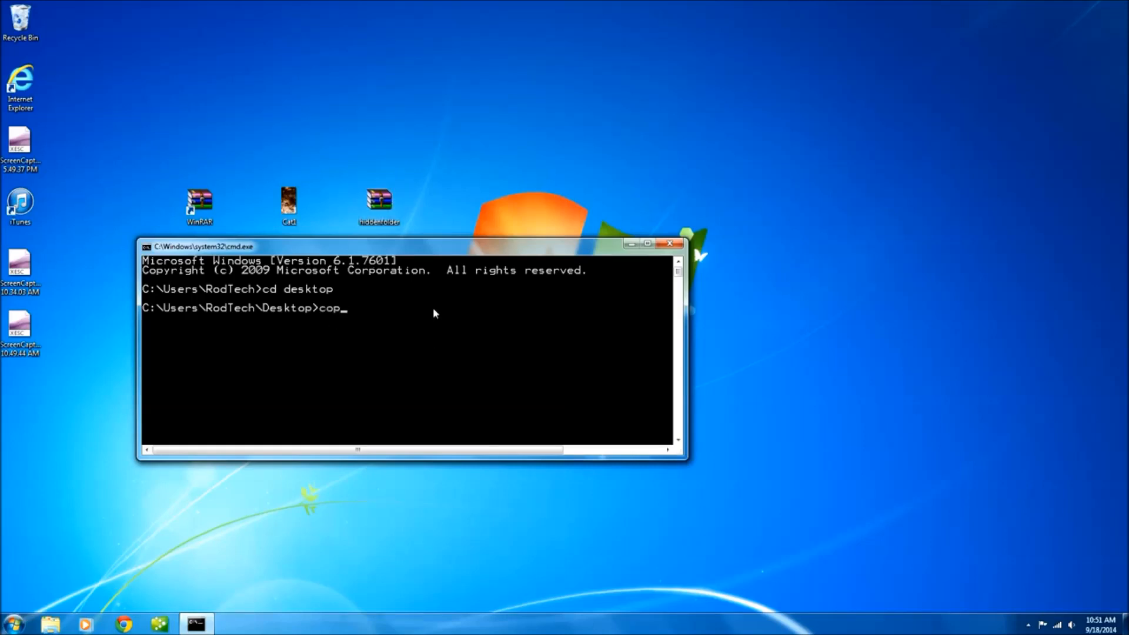
text(y /b)
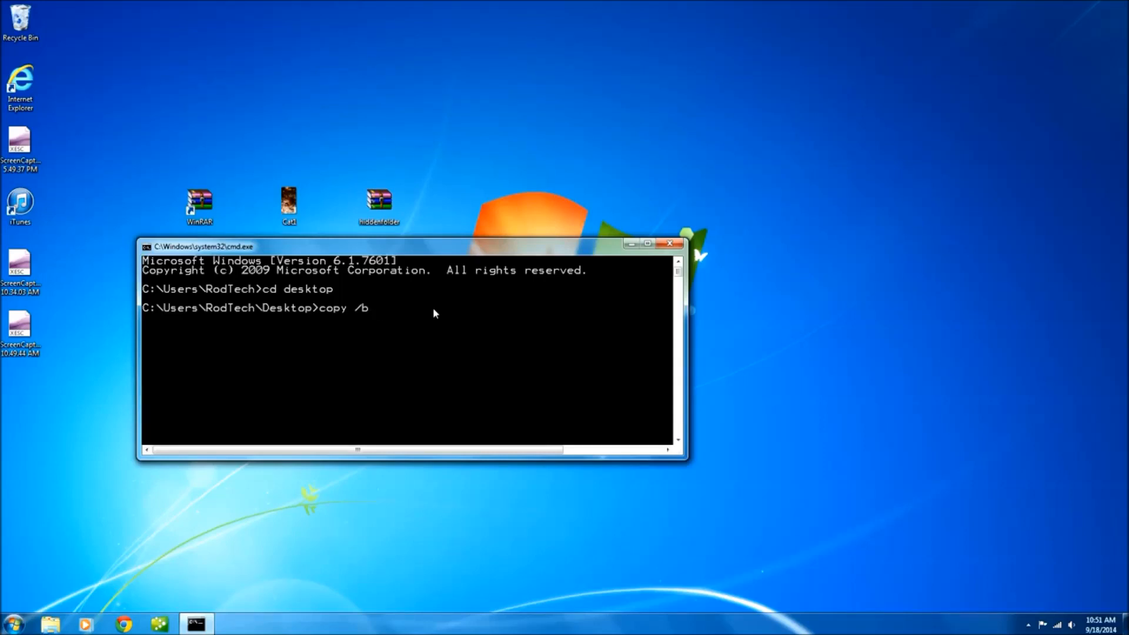
text(ca)
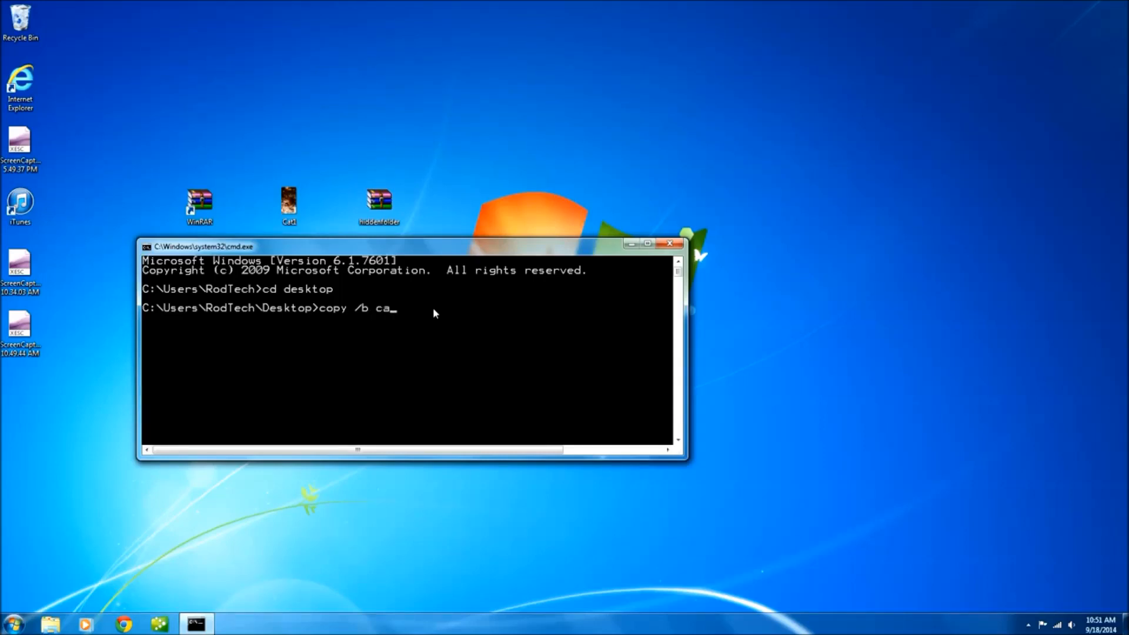
text(t1.j)
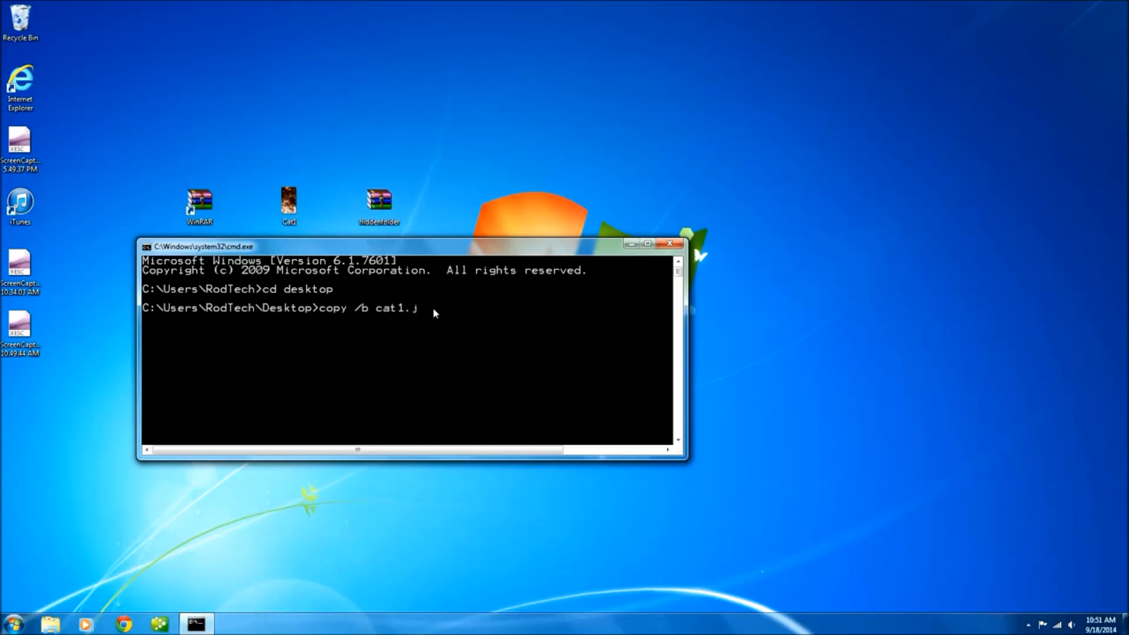
text(pg)
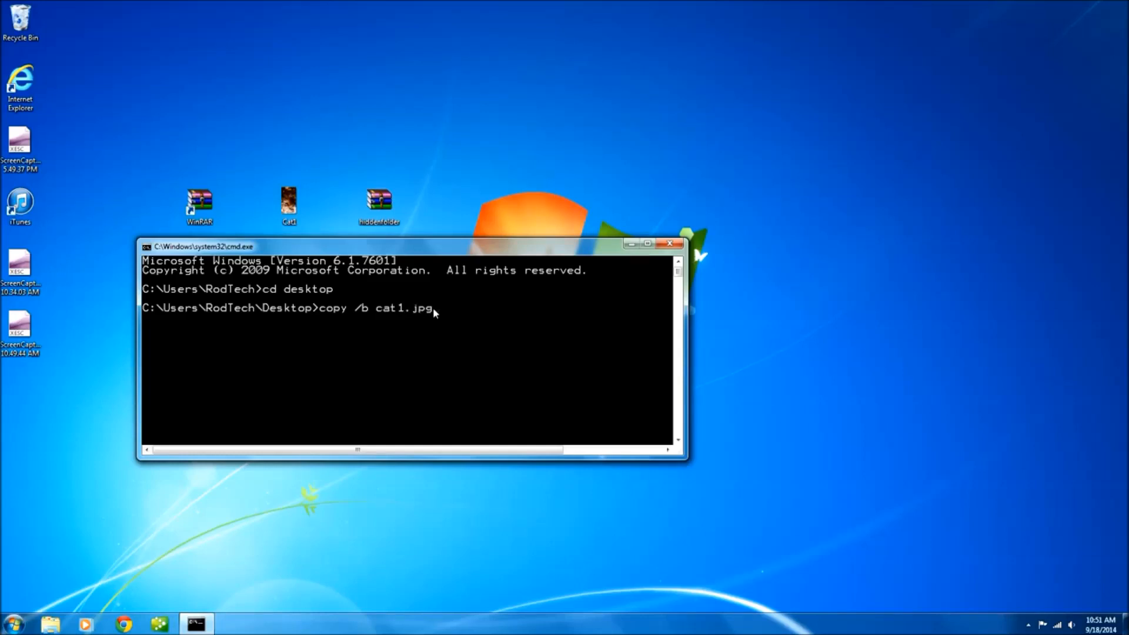
text(+)
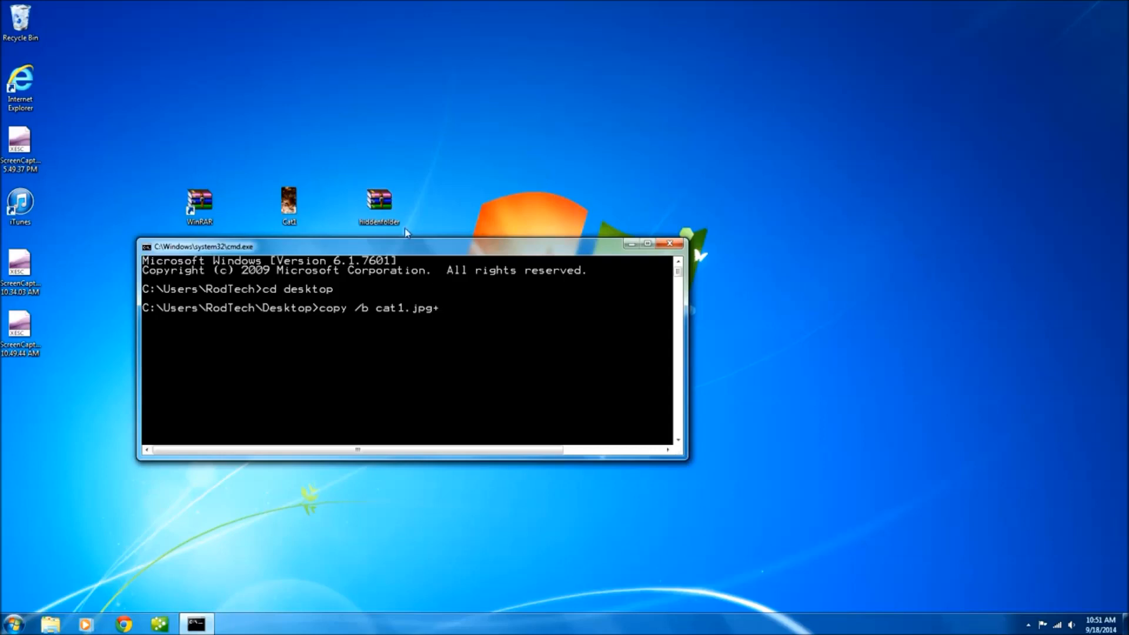
text(h)
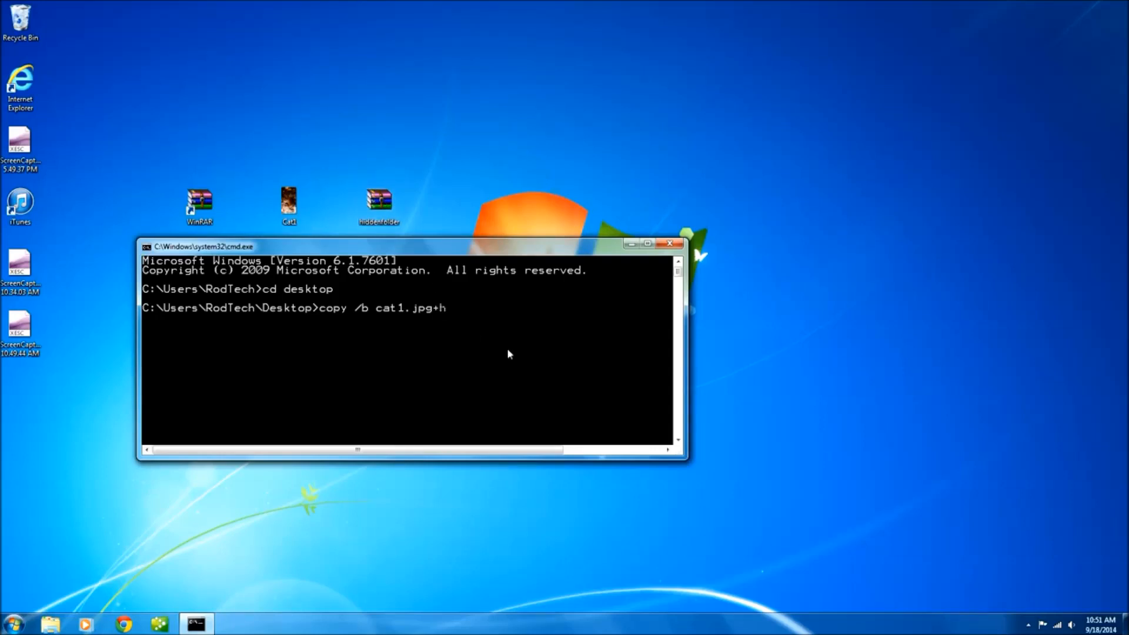
text(idden)
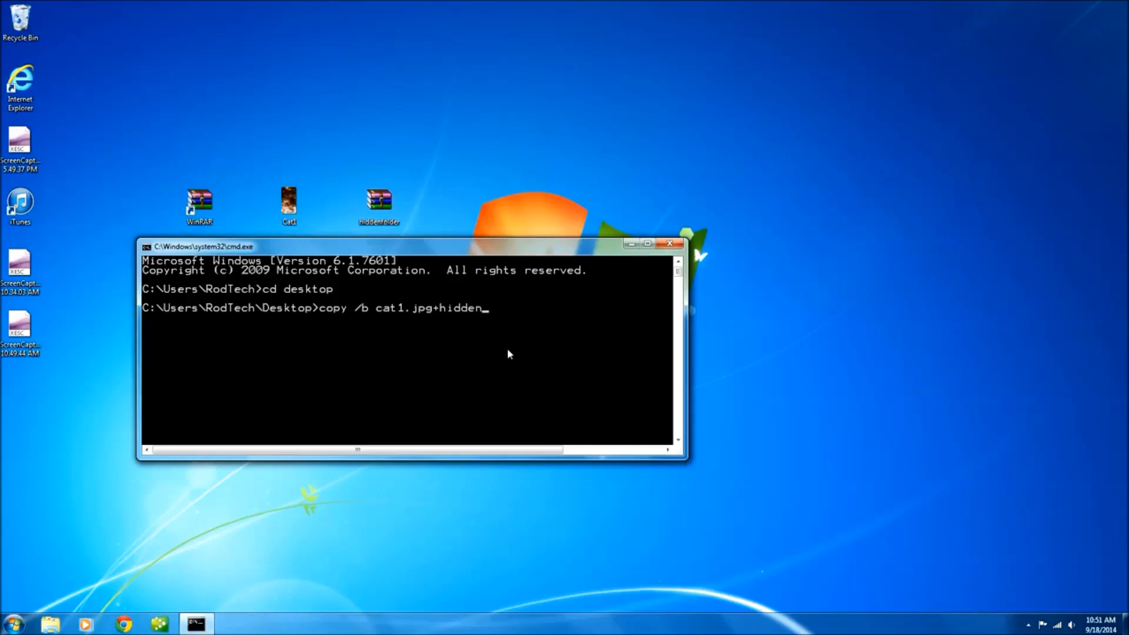
text(folder)
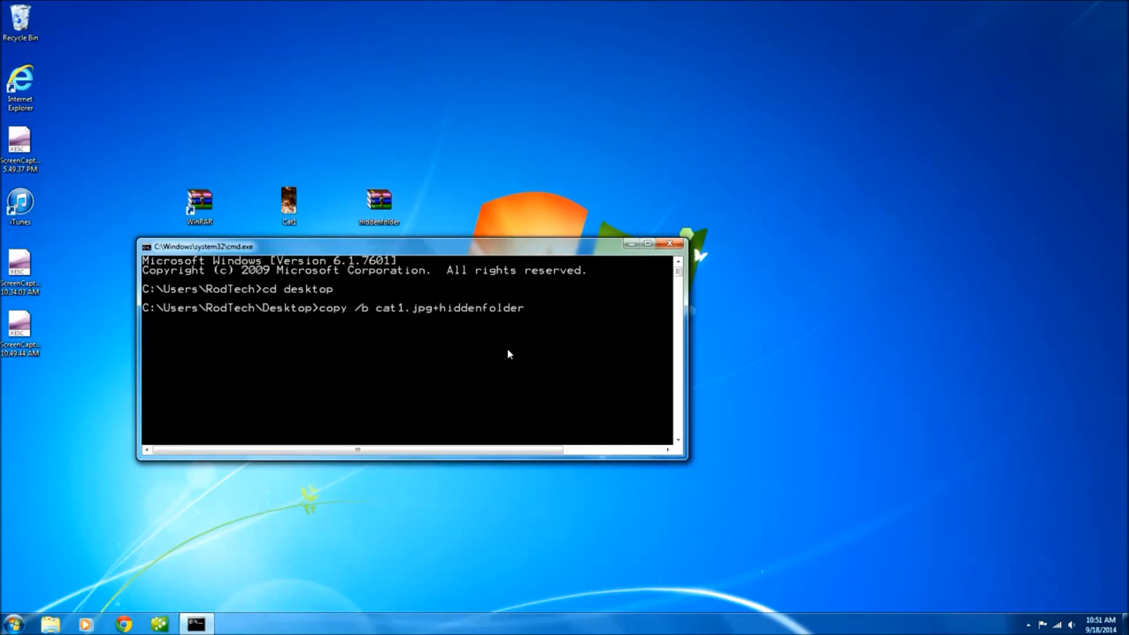
text(.zip)
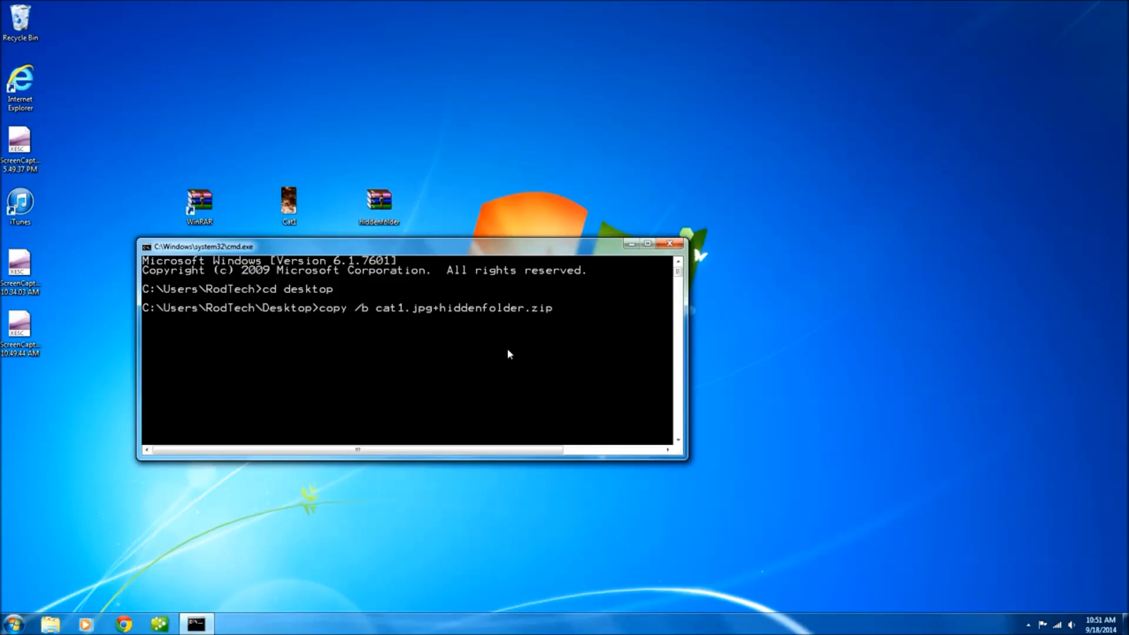
Step: Name the merged output image hiddenpic.jpg
text(he)
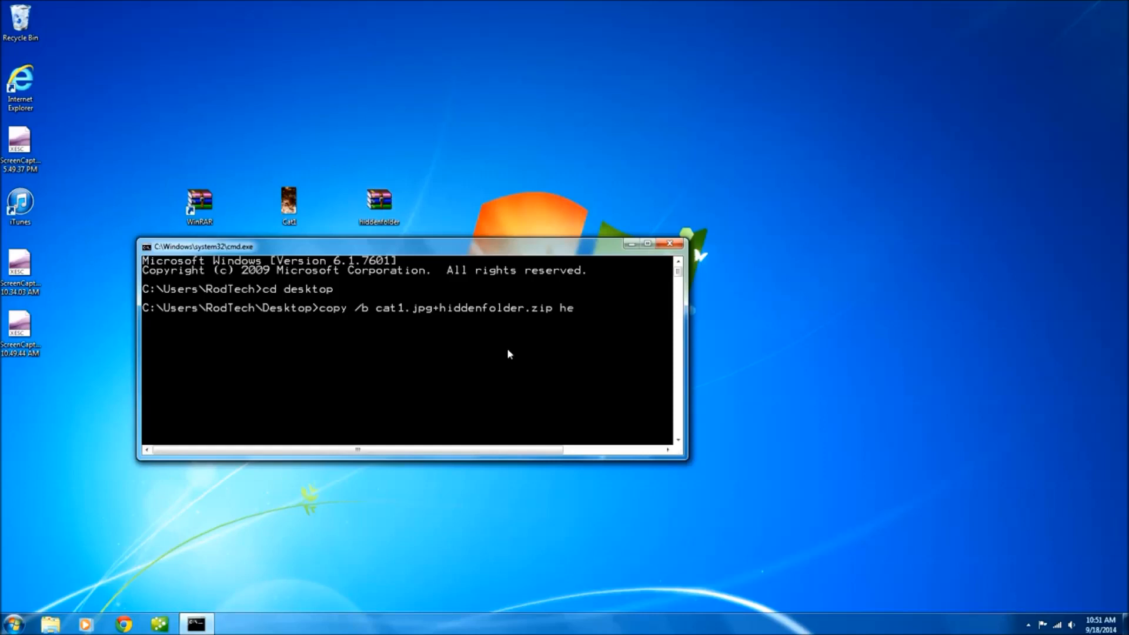
text(i)
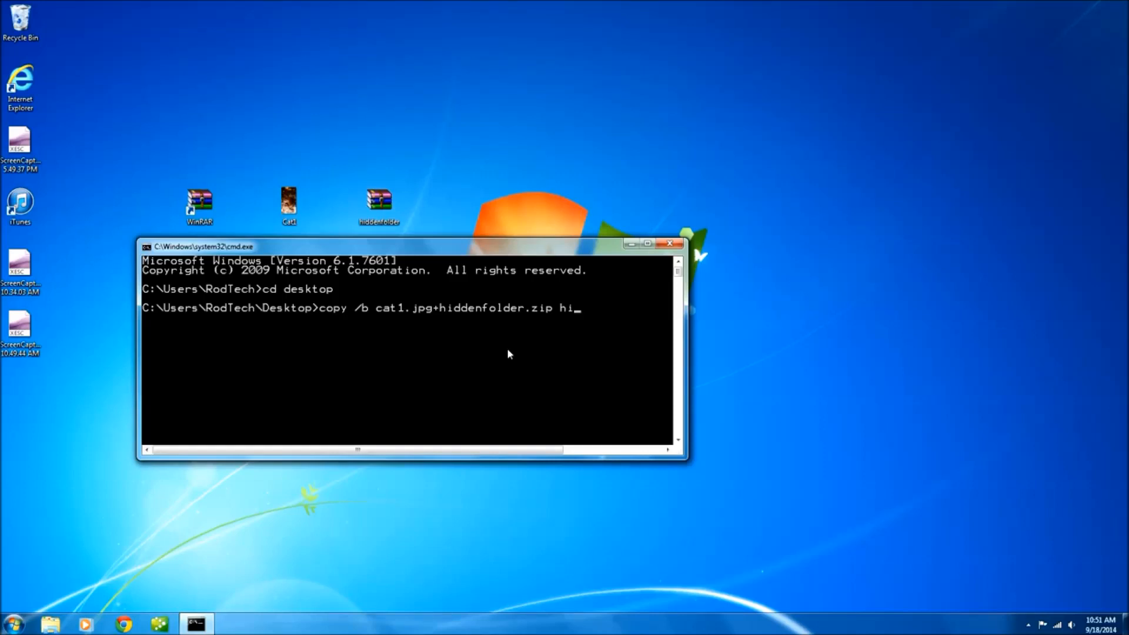
text(hiddenp)
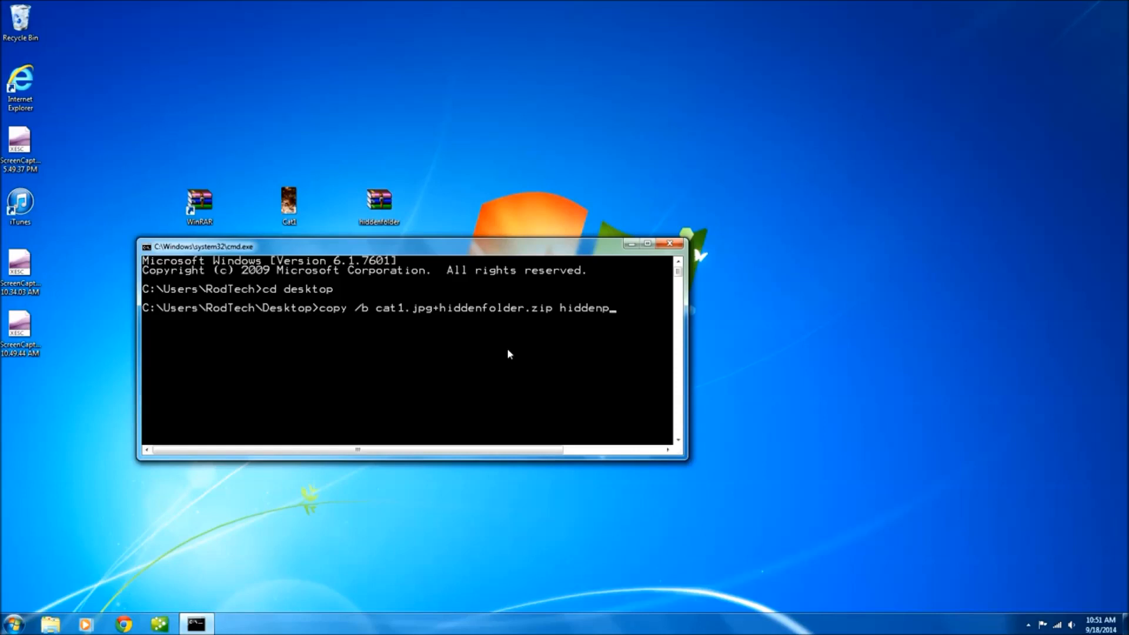
text(ic.j)
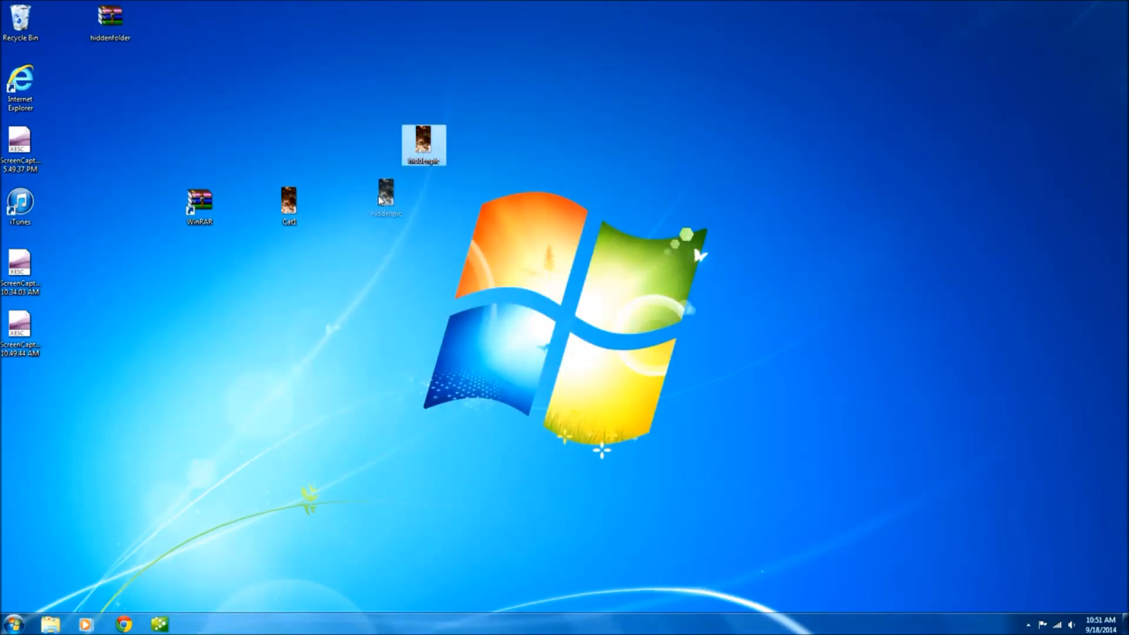
Step: Place hiddenpic.jpg beside Cat1 and preview it as the leopard photo in Photo Viewer
drag(424, 143, 377, 204)
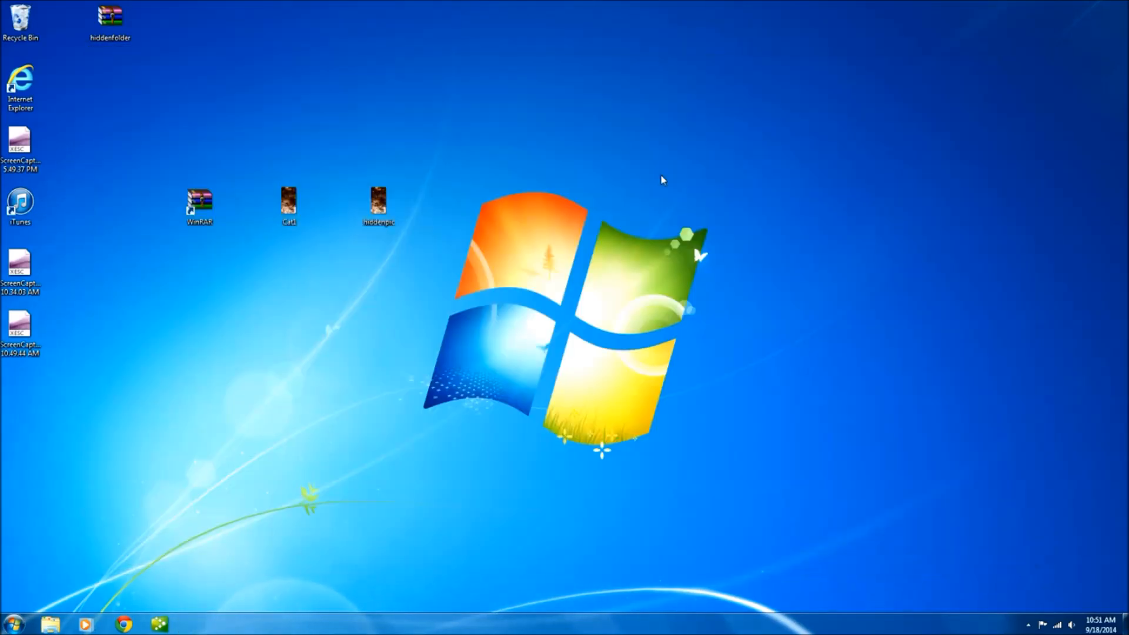
double_click(290, 202)
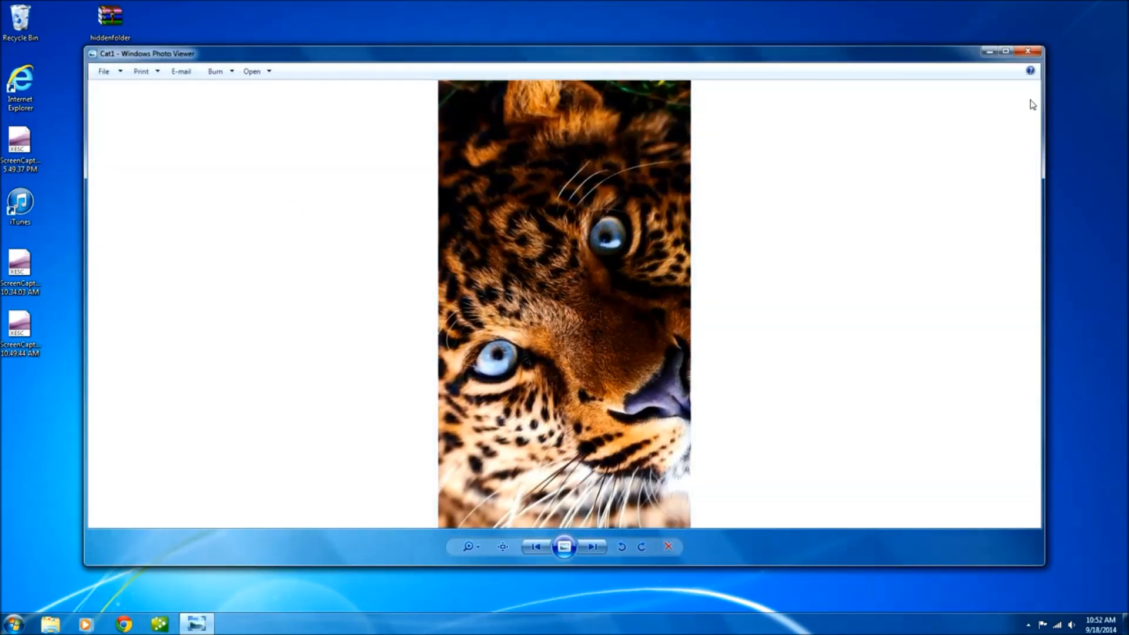
click(1028, 50)
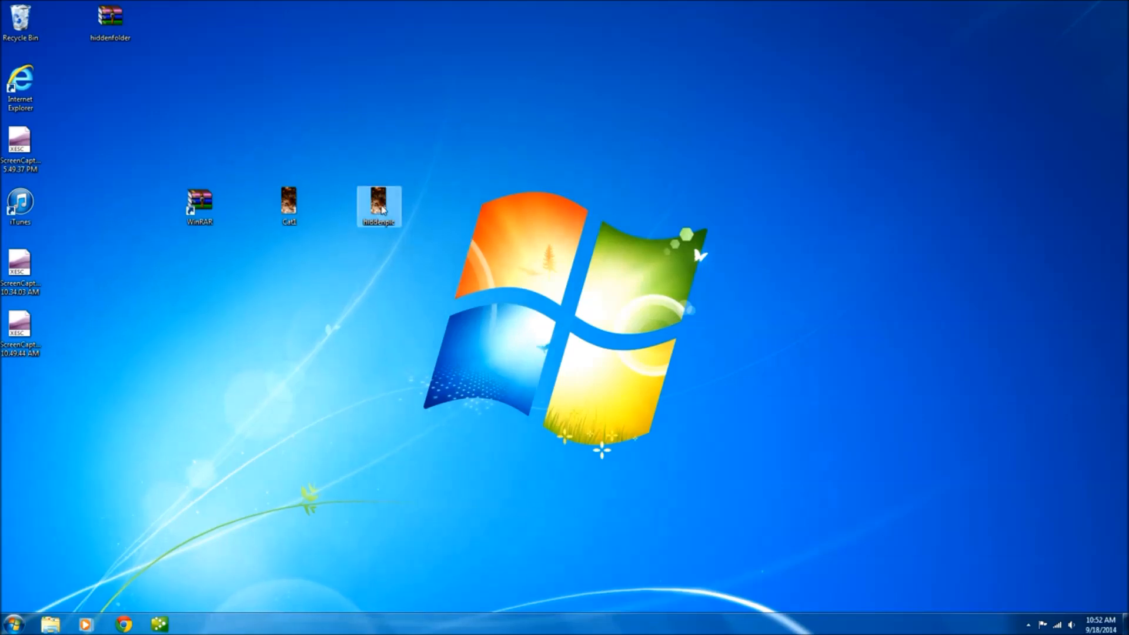
right_click(377, 204)
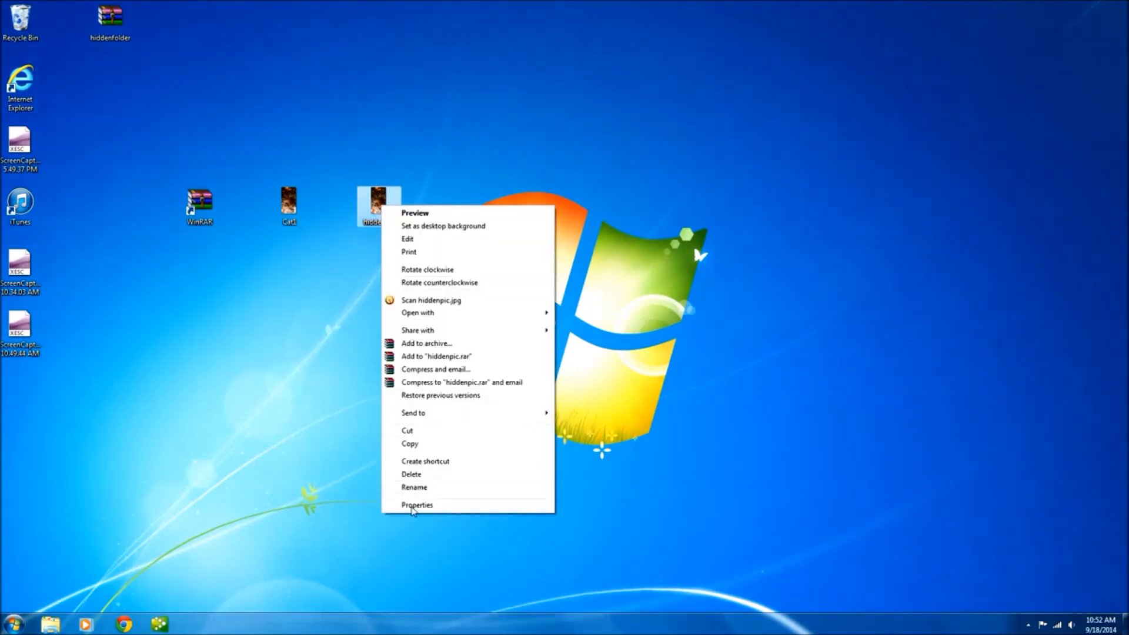
click(416, 504)
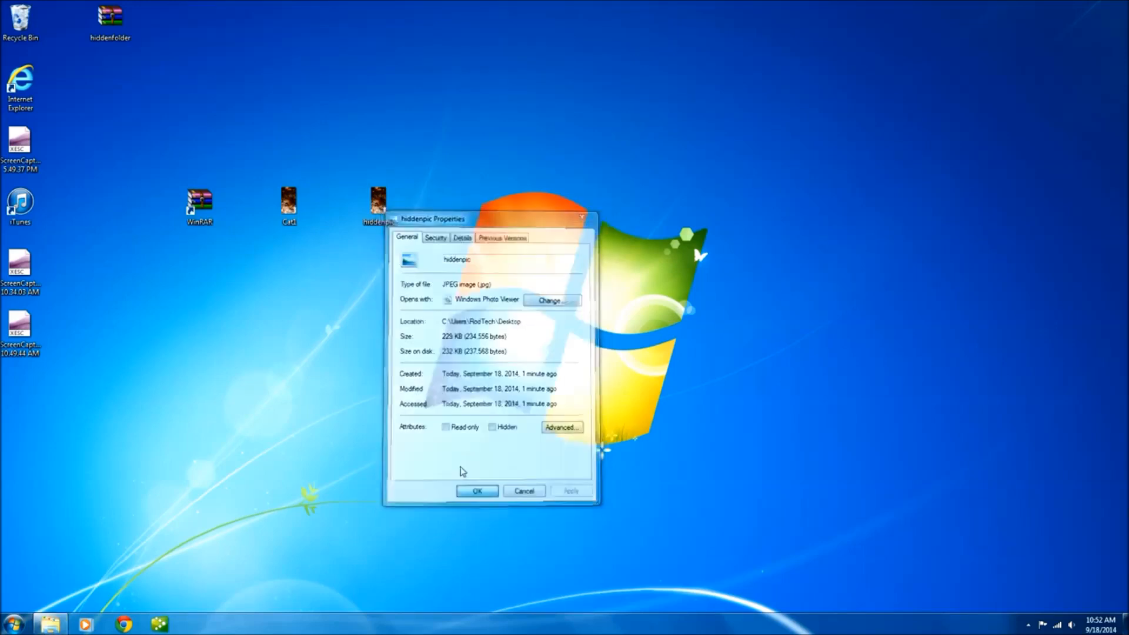
right_click(290, 204)
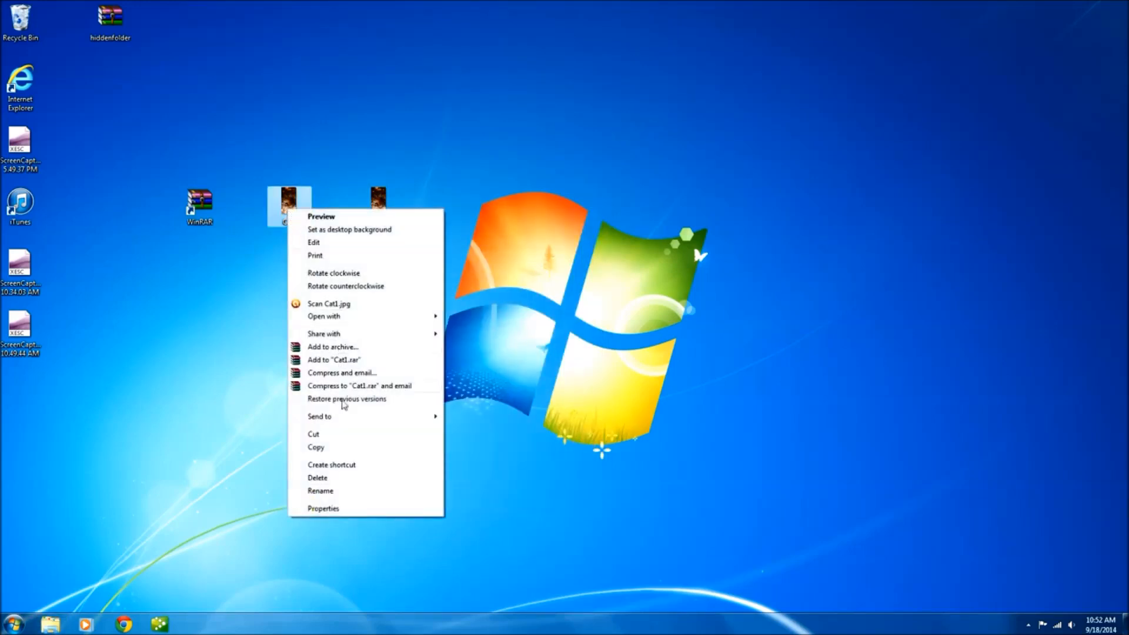
click(322, 508)
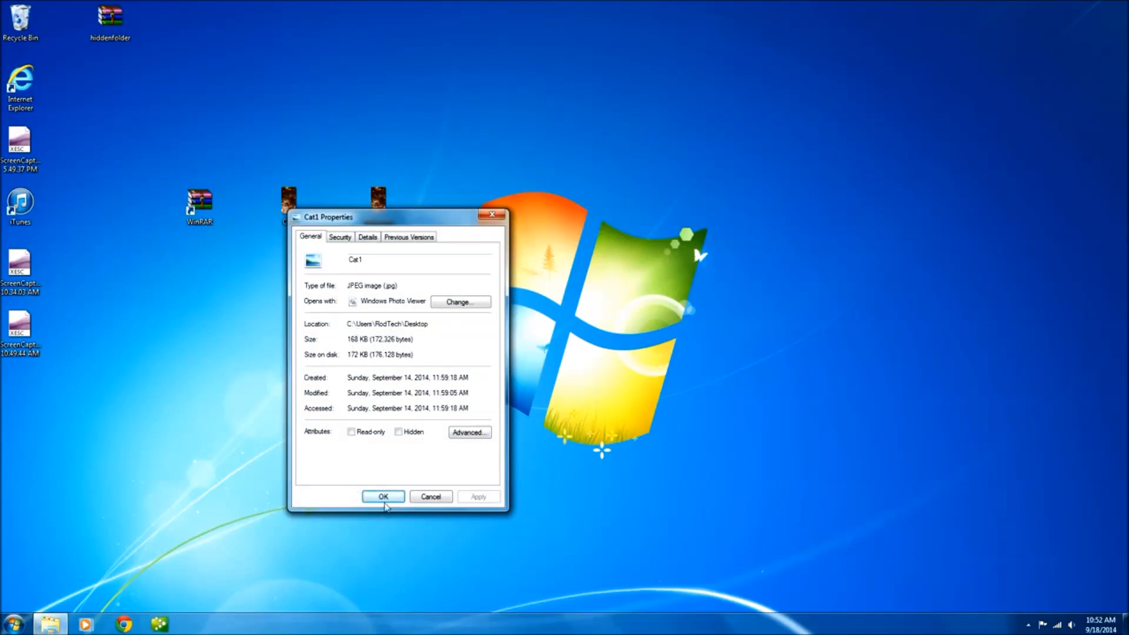
click(382, 496)
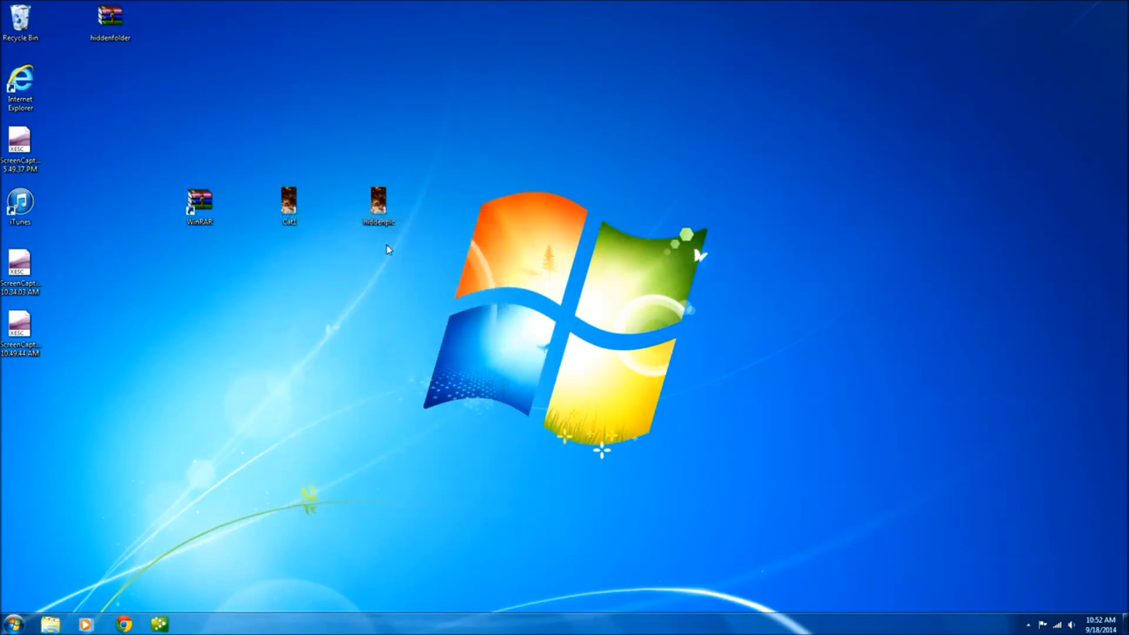
click(378, 204)
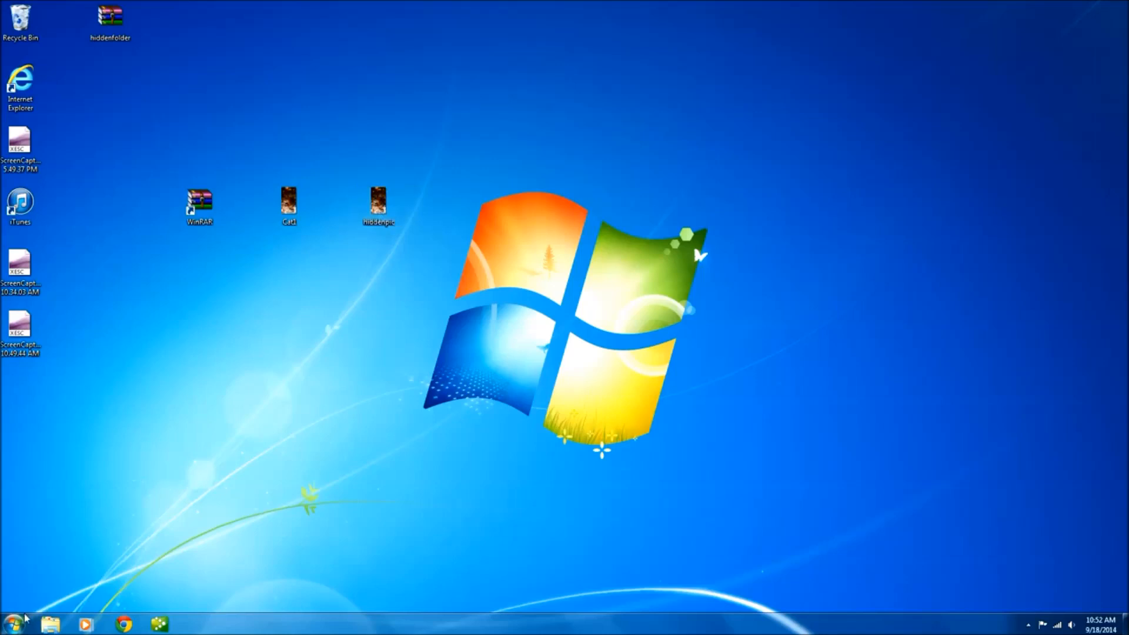
click(11, 623)
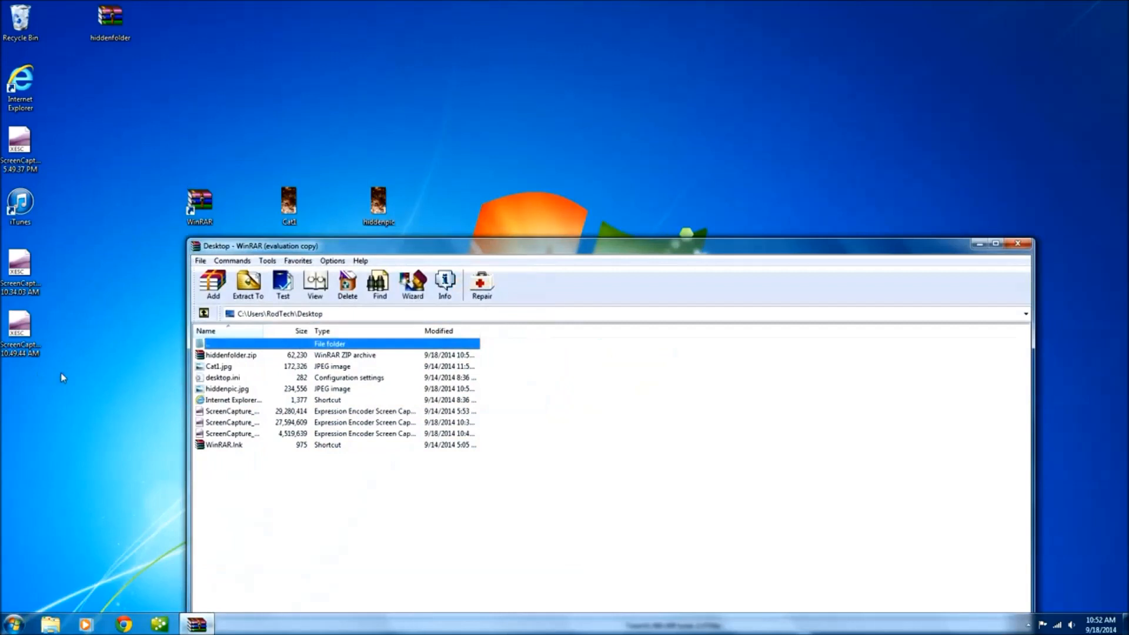
mouse_move(227, 366)
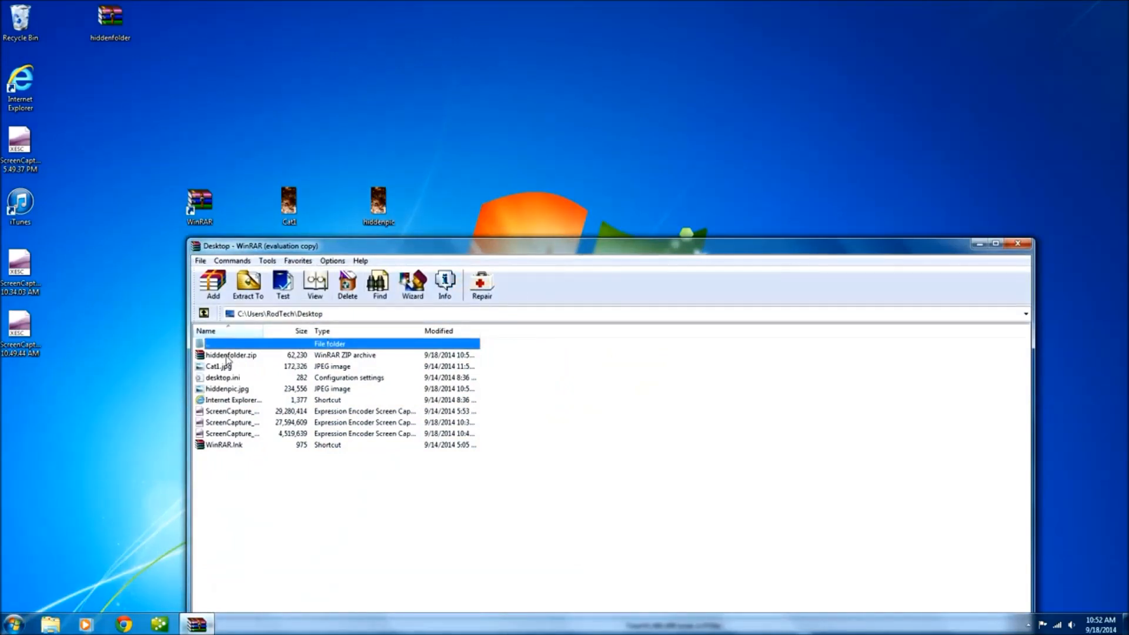
Step: Open hiddenfolder.zip in WinRAR and reveal hiddenfolder with smallcat and test 1–3 documents
click(231, 354)
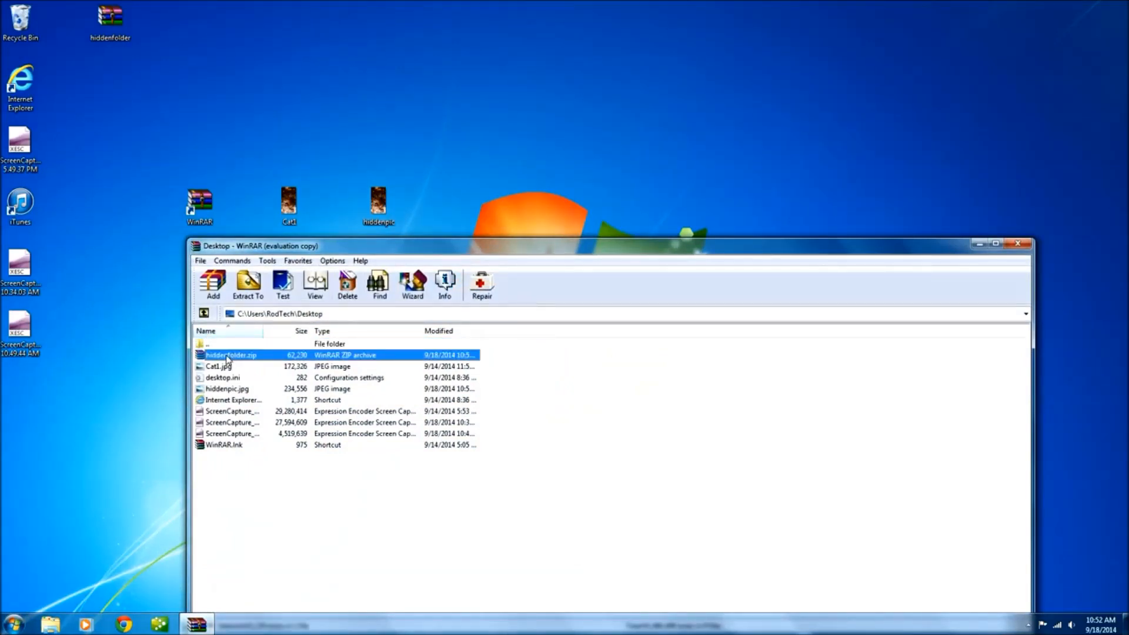
double_click(231, 353)
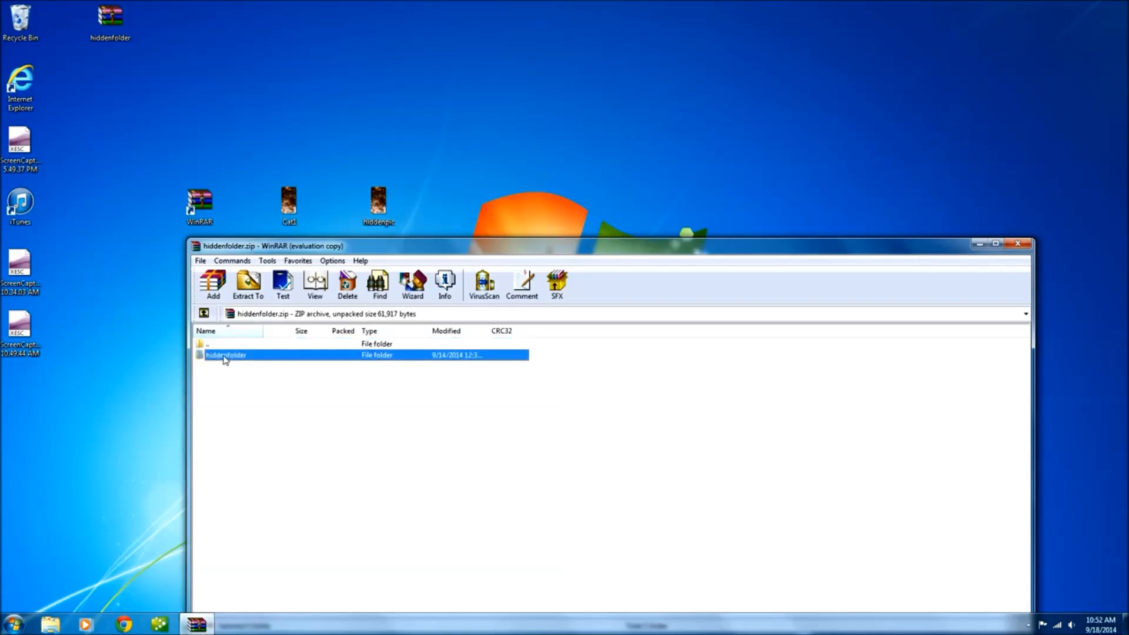
mouse_move(494, 224)
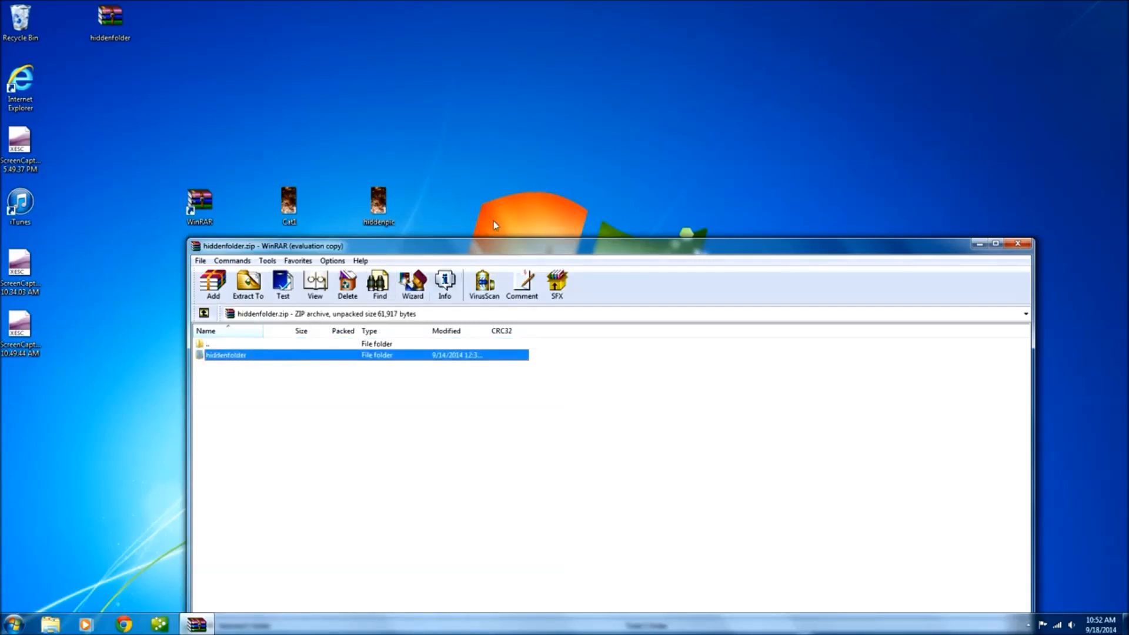
mouse_move(607, 167)
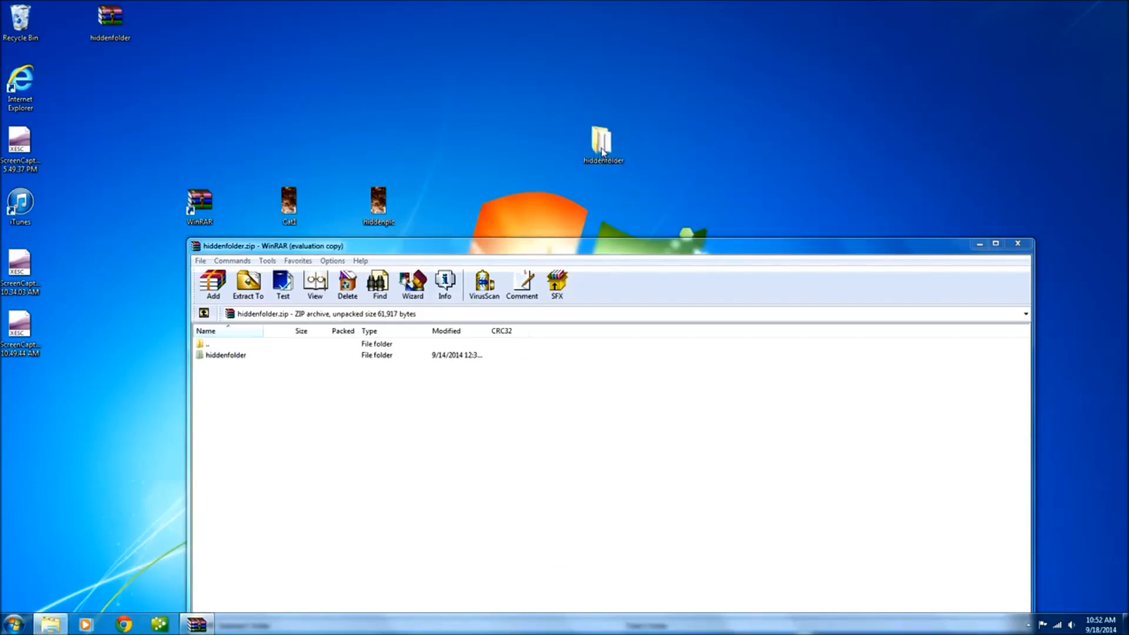
double_click(226, 354)
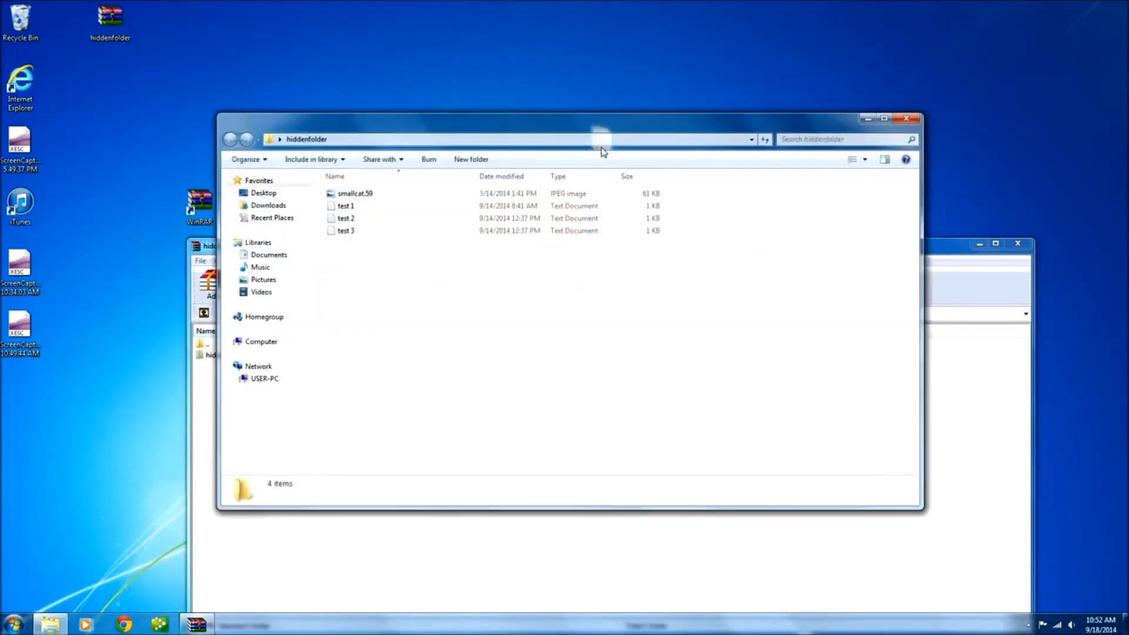